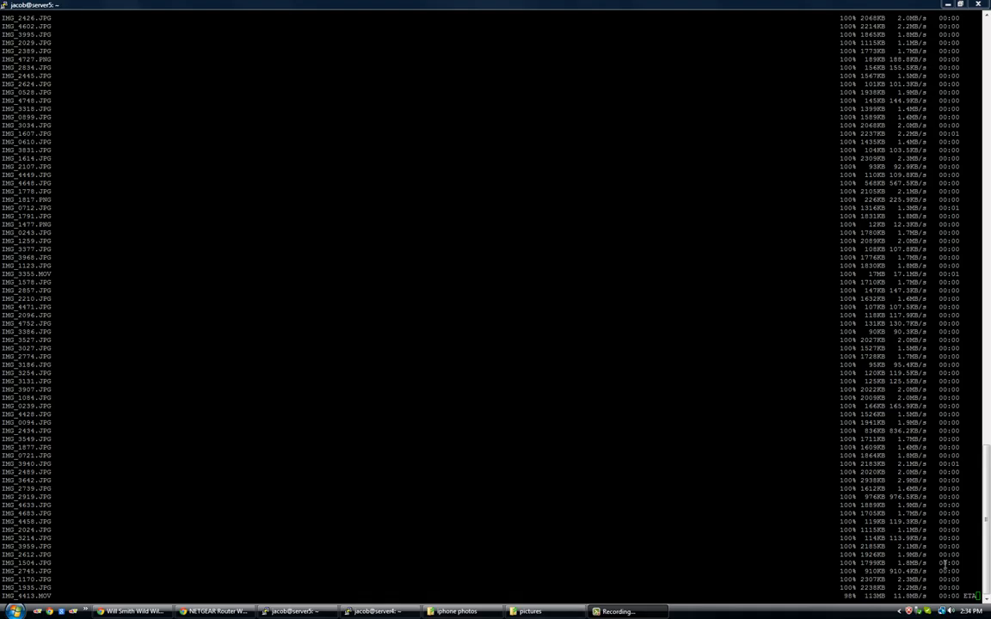
- Scroll the server5 output while the iPhone photo transfer runs until the prompt returns
scroll(down, 3)
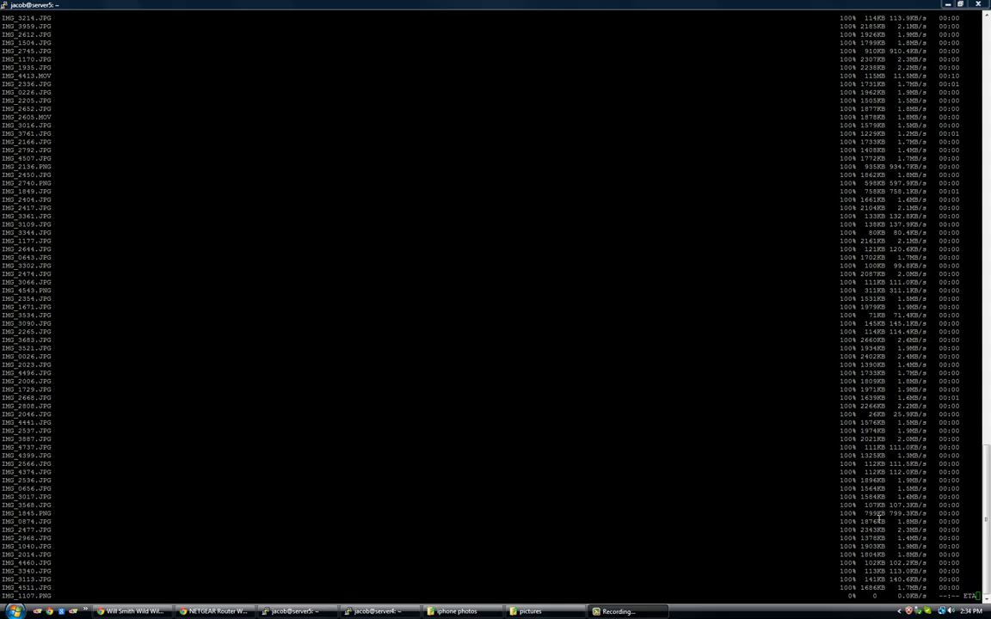
scroll(down, 3)
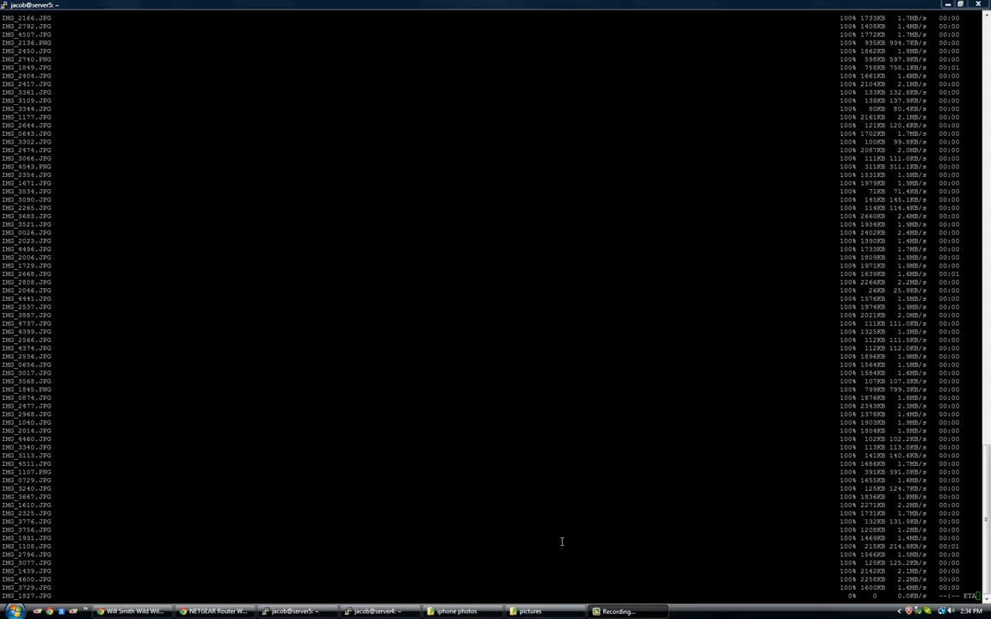
scroll(down, 3)
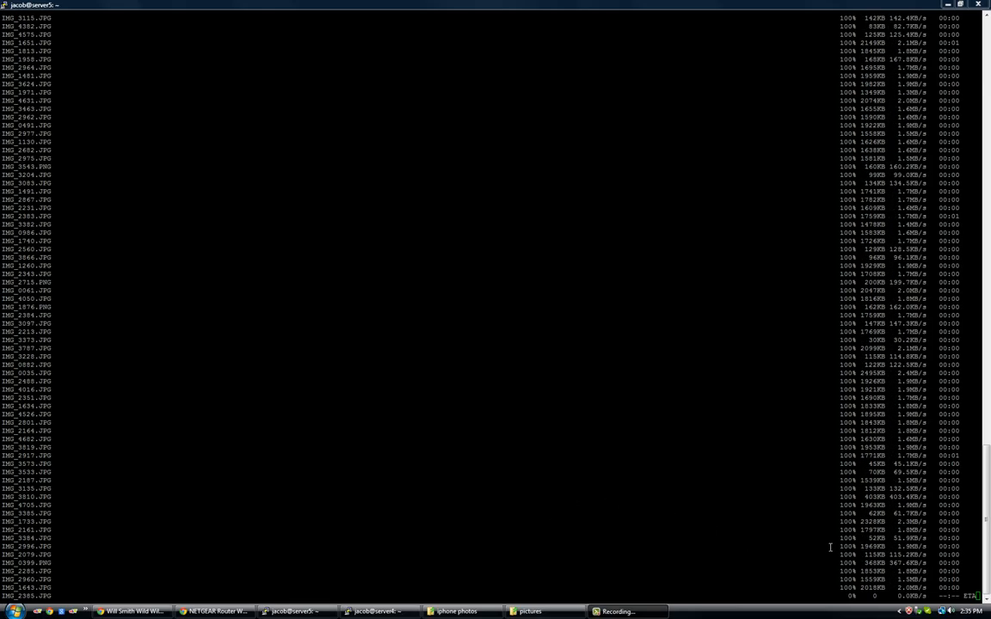
scroll(down, 3)
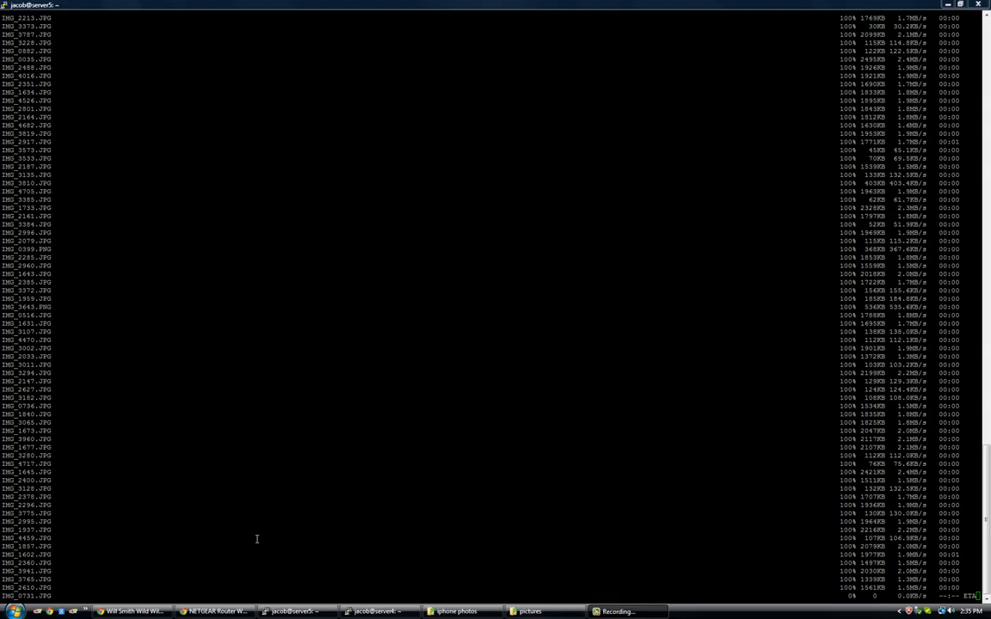
scroll(down, 3)
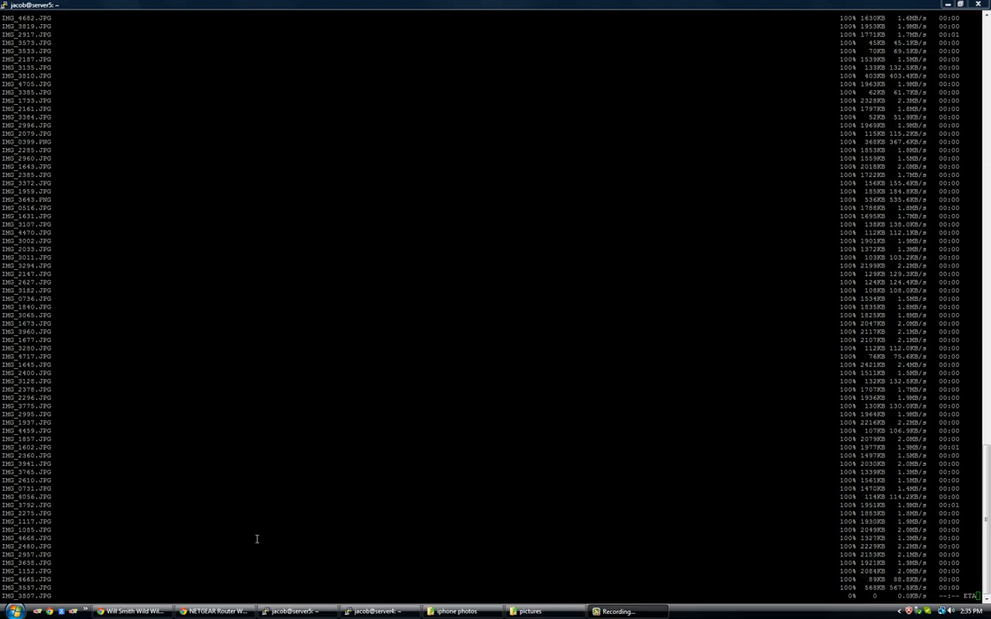
scroll(down, 3)
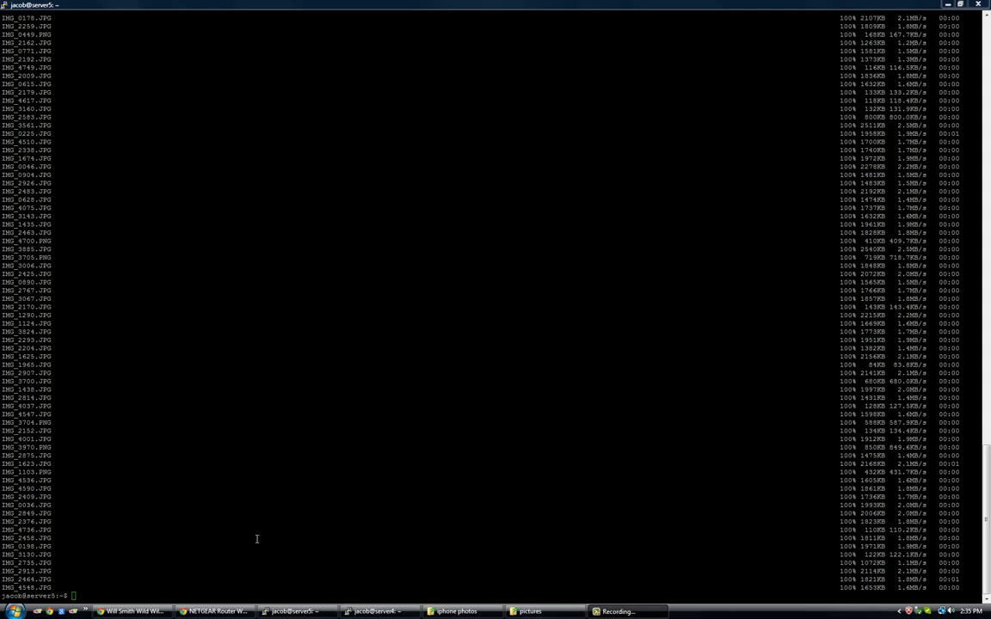
mouse_move(715, 334)
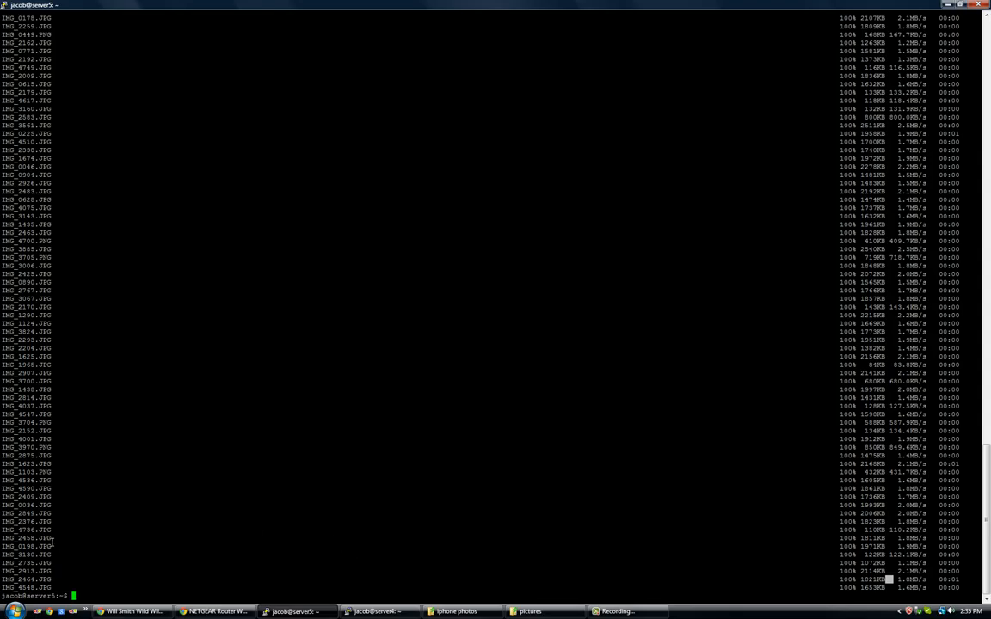
mouse_move(76, 390)
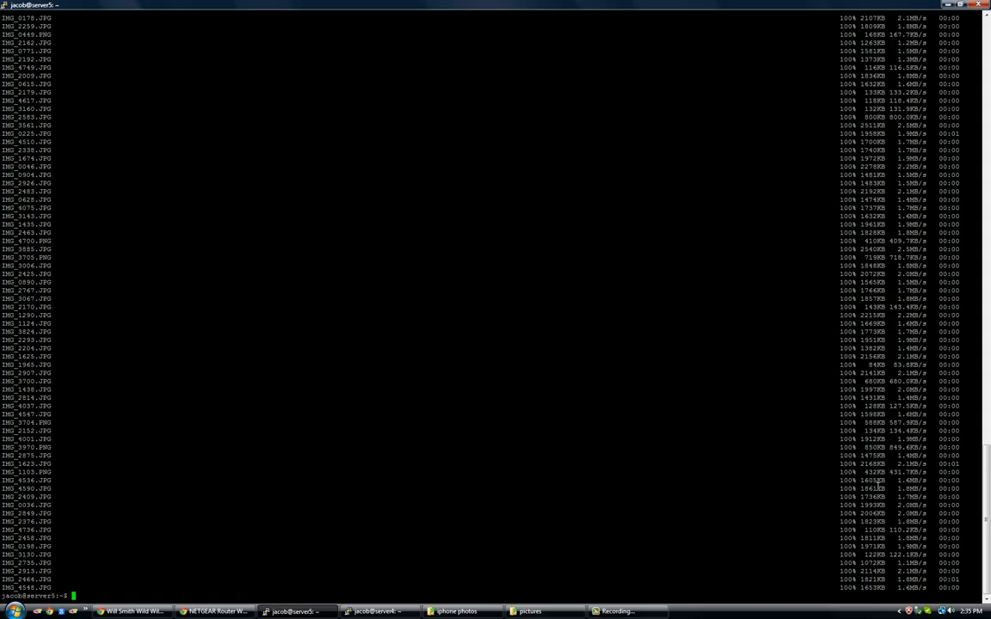
mouse_move(649, 376)
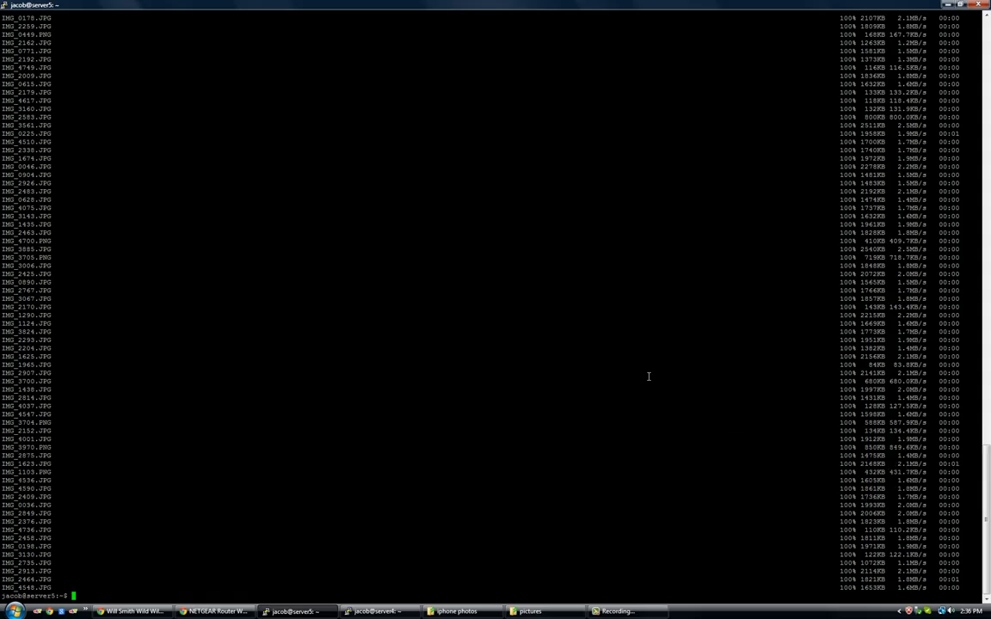
mouse_move(850, 153)
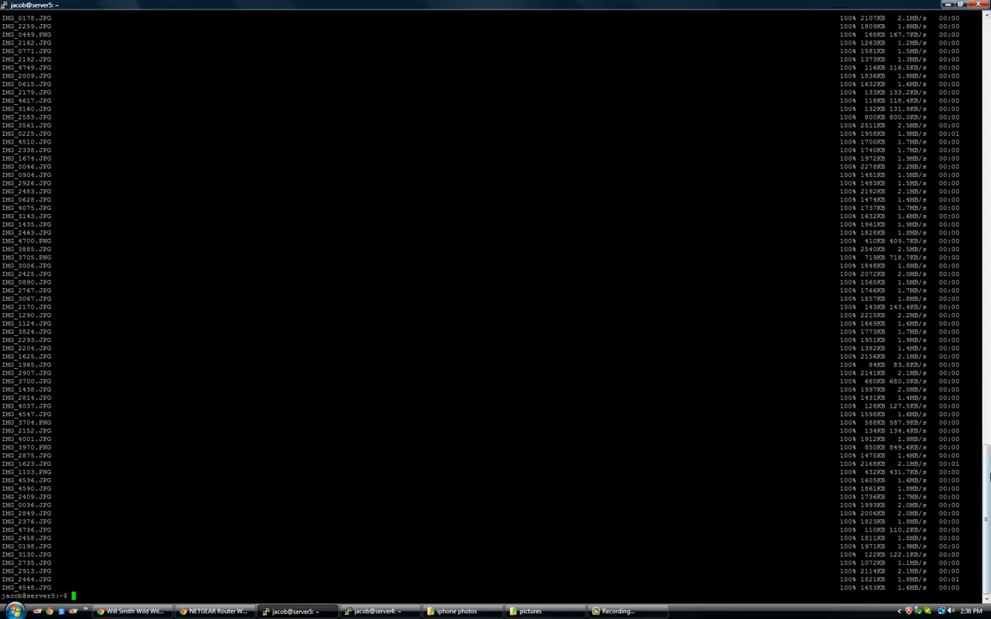
mouse_move(454, 360)
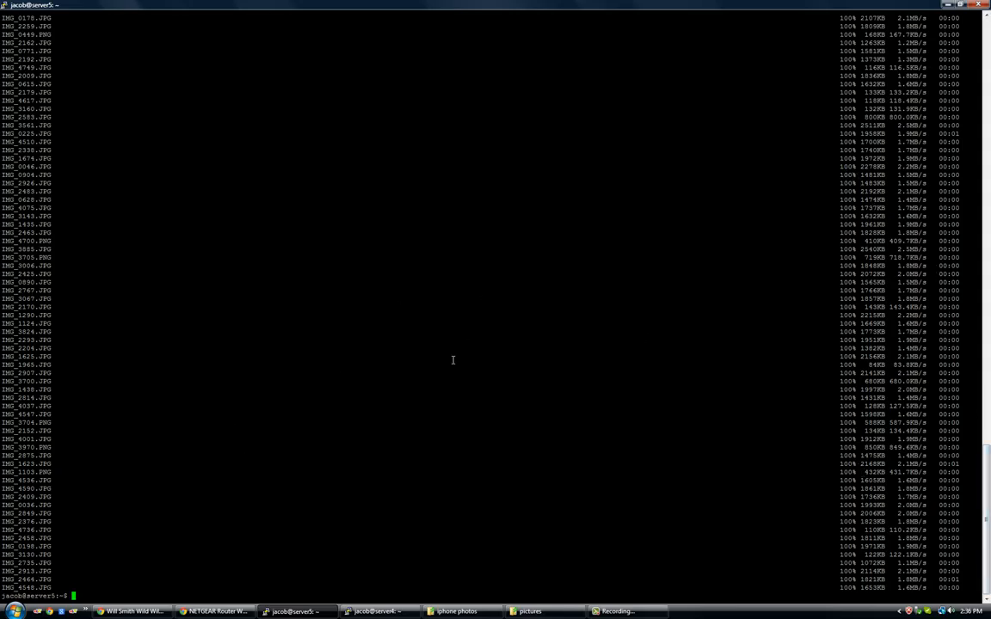
mouse_move(376, 612)
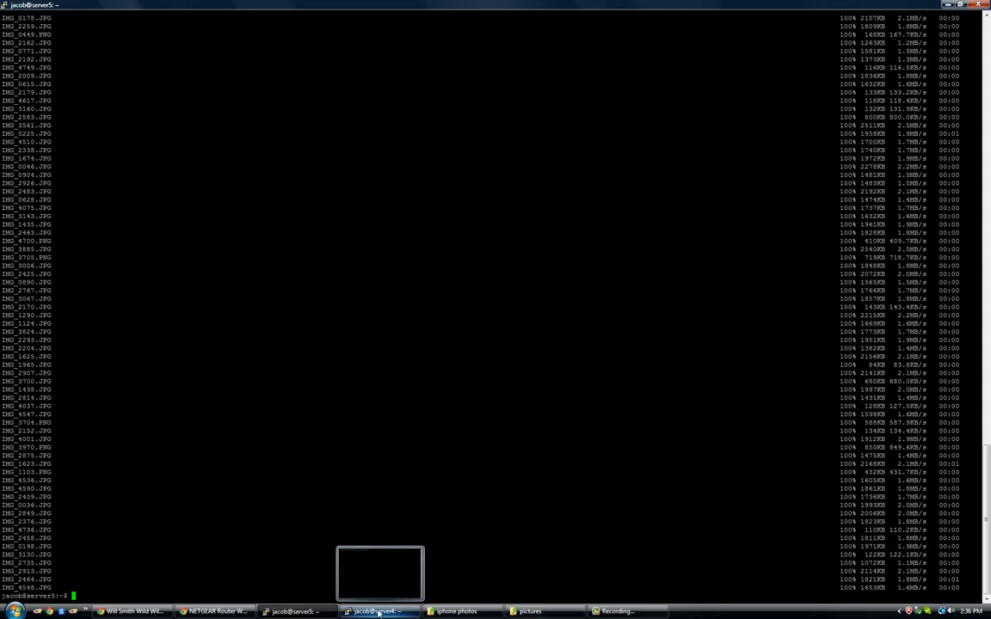
mouse_move(365, 528)
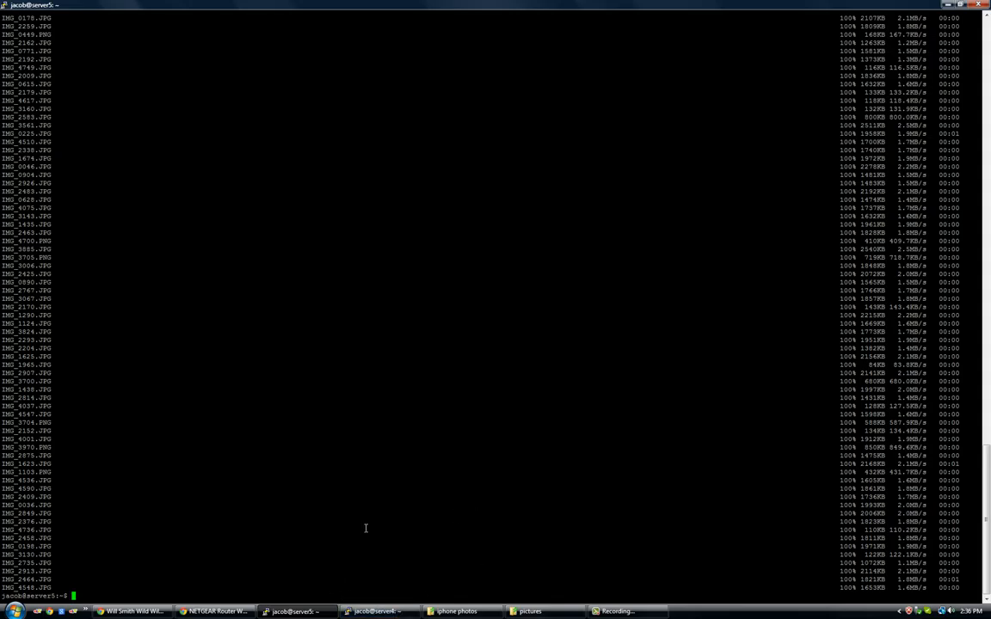
mouse_move(97, 569)
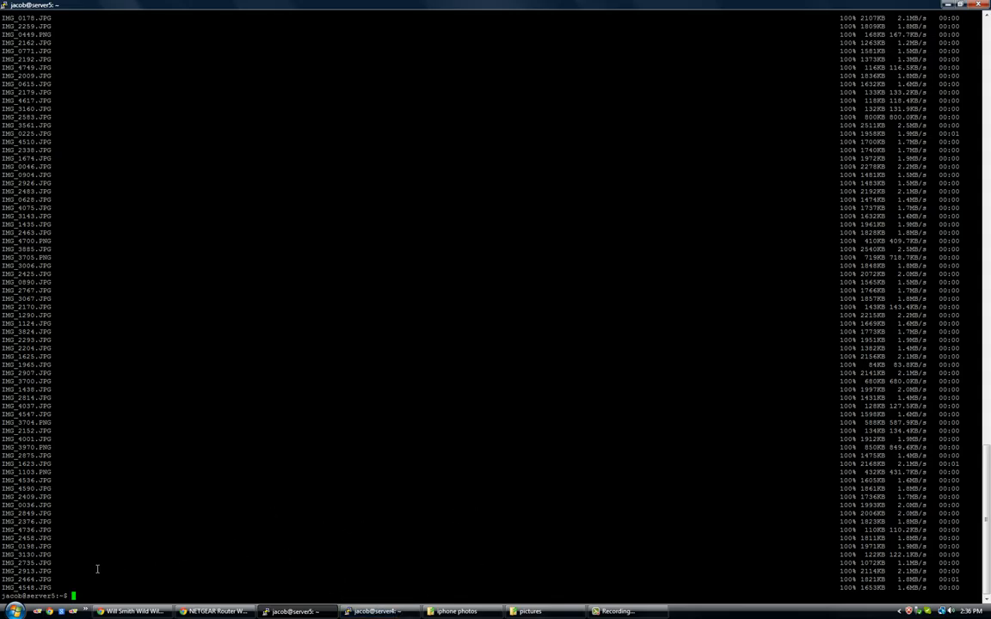
mouse_move(123, 574)
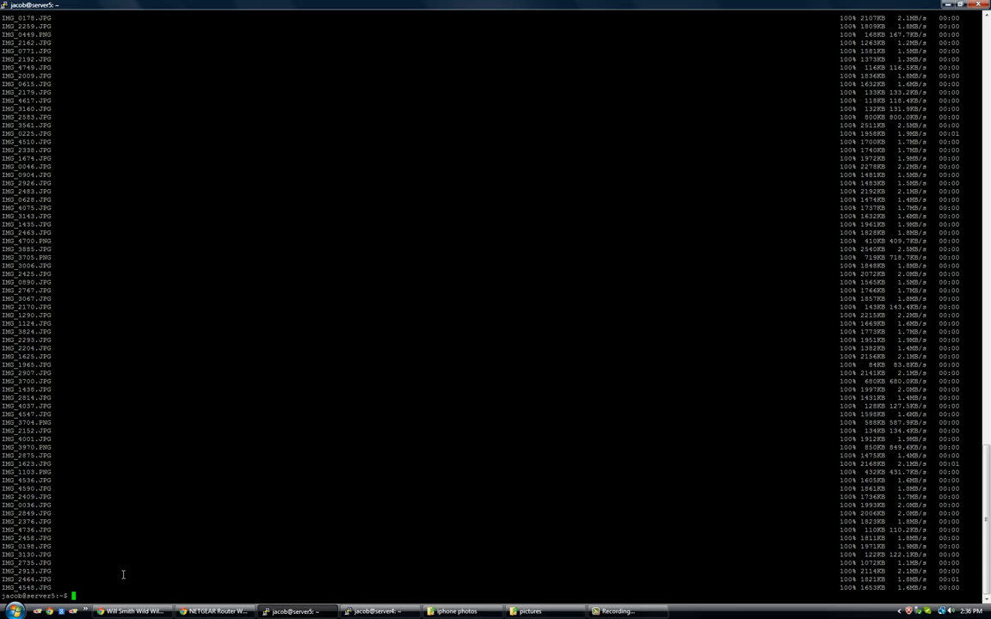
mouse_move(116, 396)
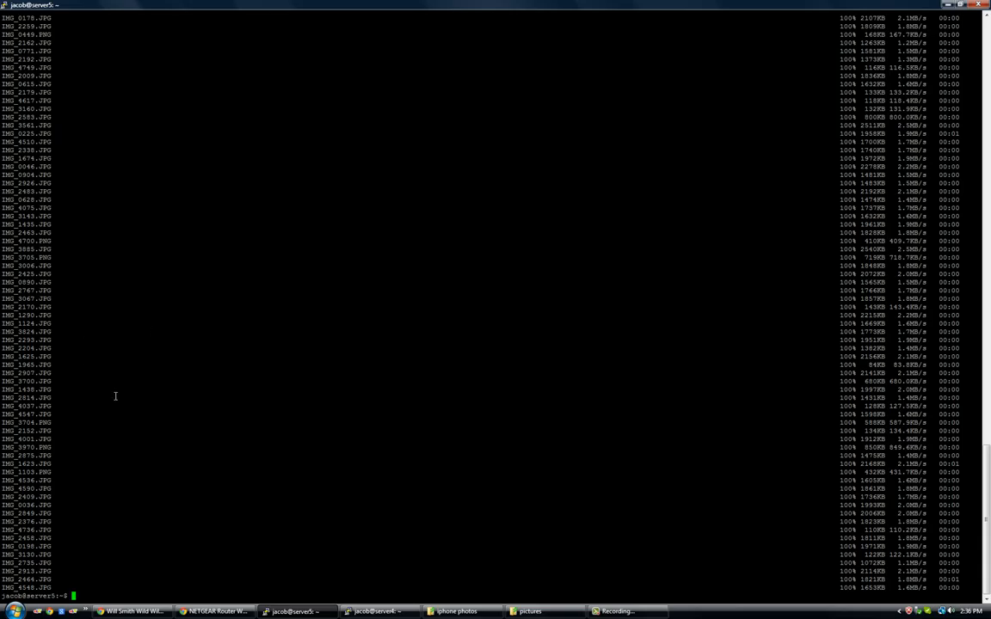
- Wipe the server5 terminal screen with the clear command
text(clear)
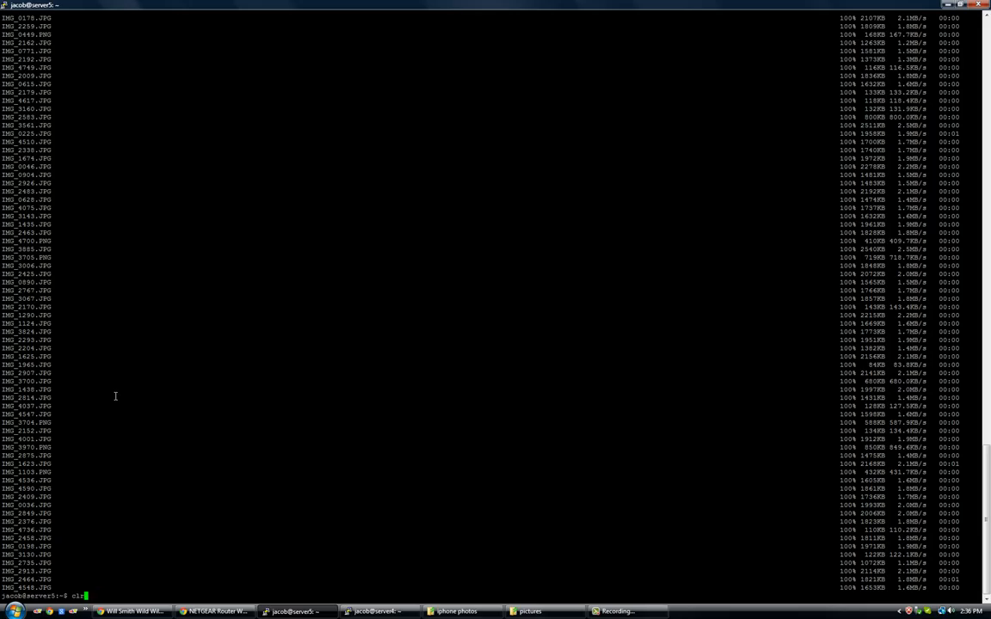
key(Return)
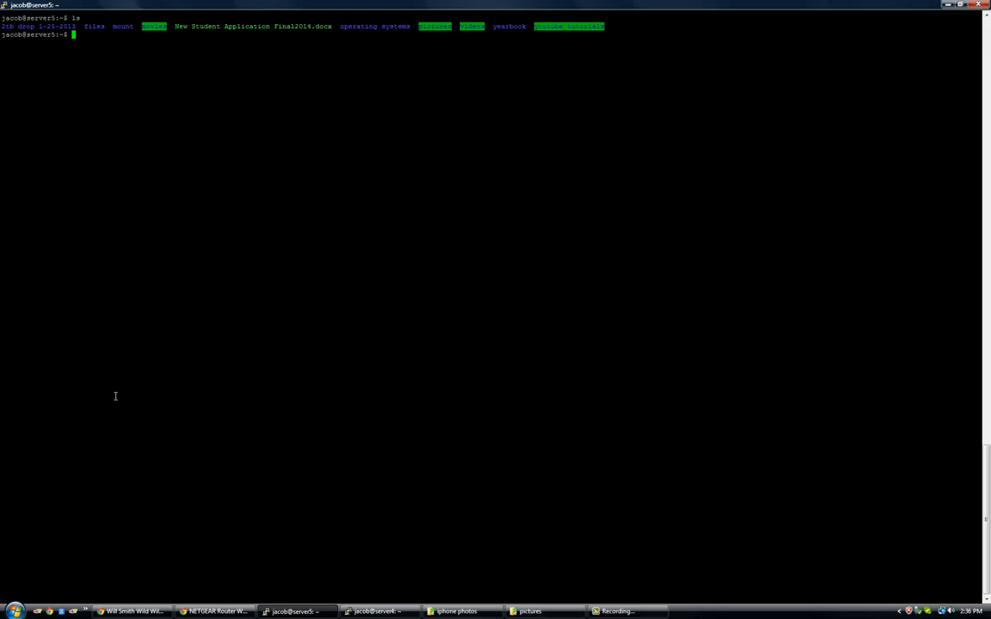
mouse_move(546, 38)
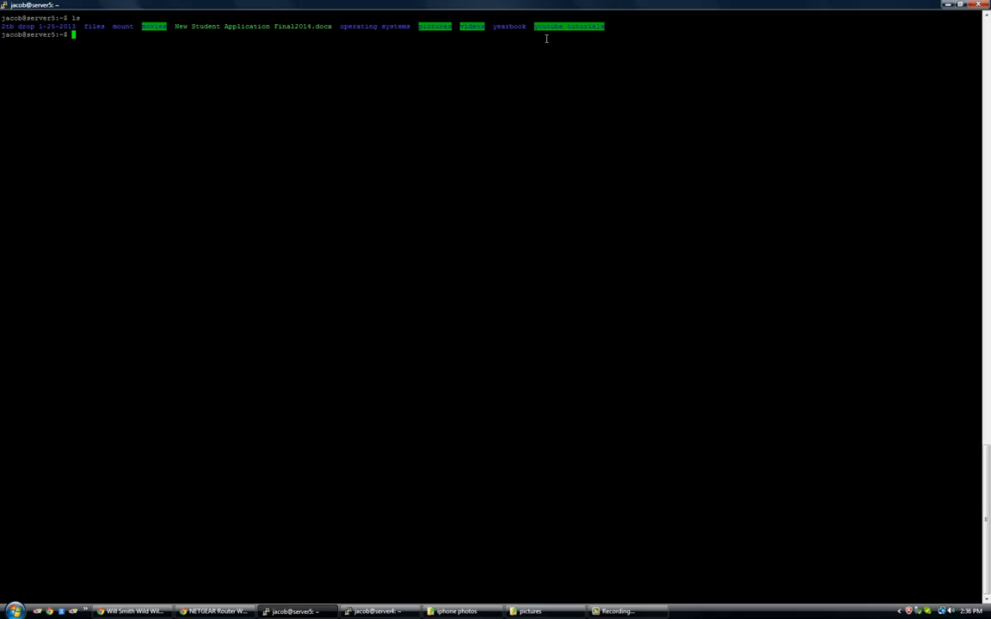
mouse_move(452, 32)
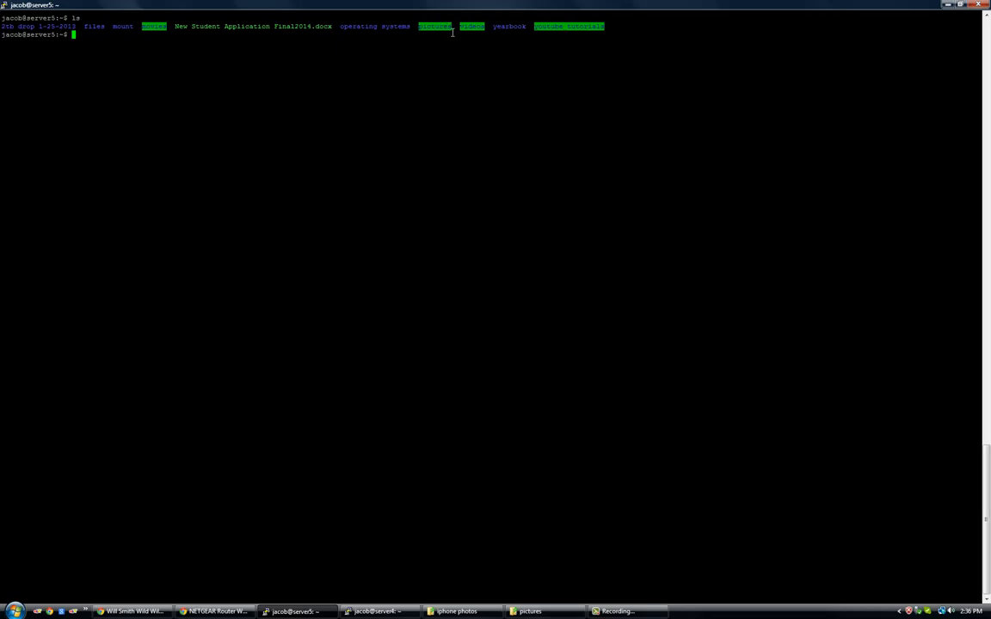
mouse_move(327, 25)
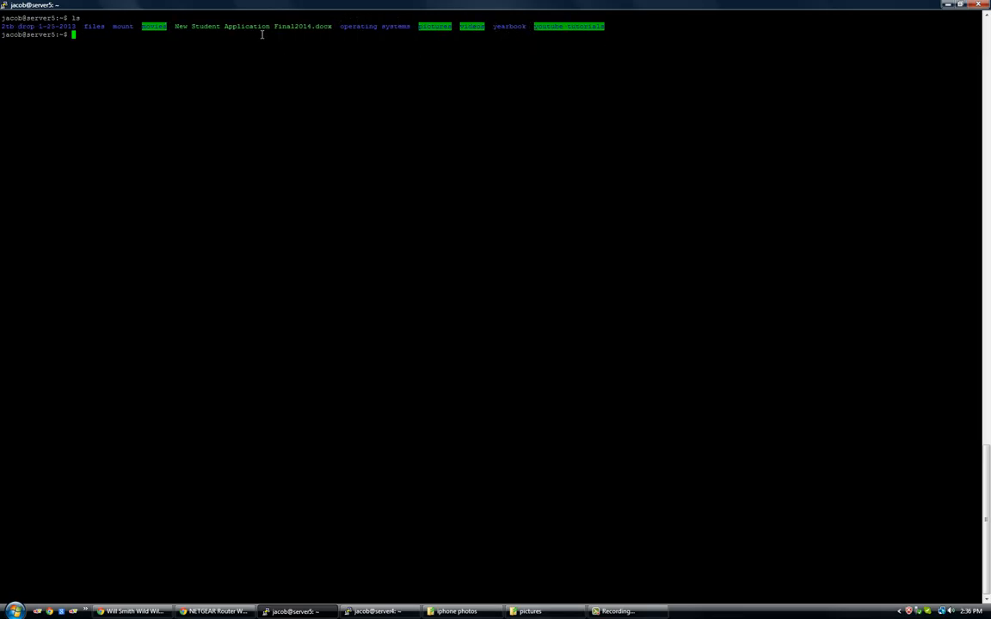
mouse_move(699, 40)
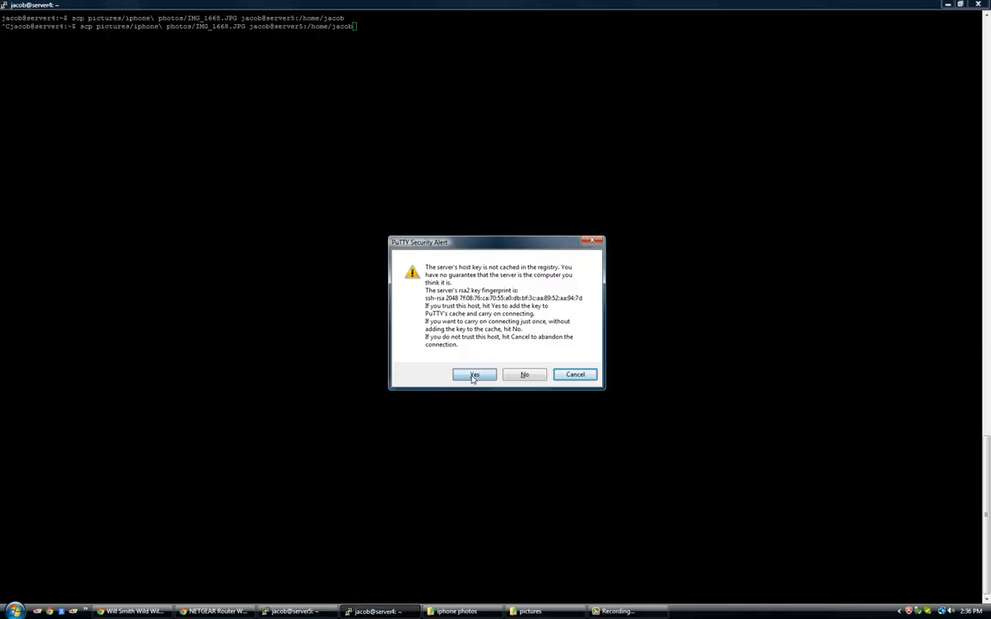
- Trust the server's host key and begin clearing the terminal
click(475, 375)
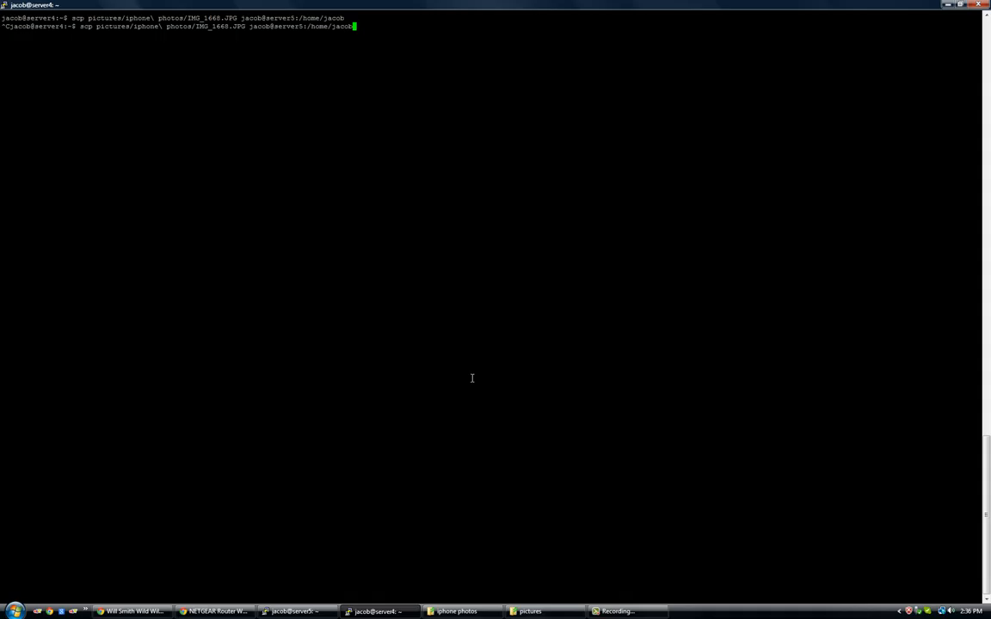
text(clear)
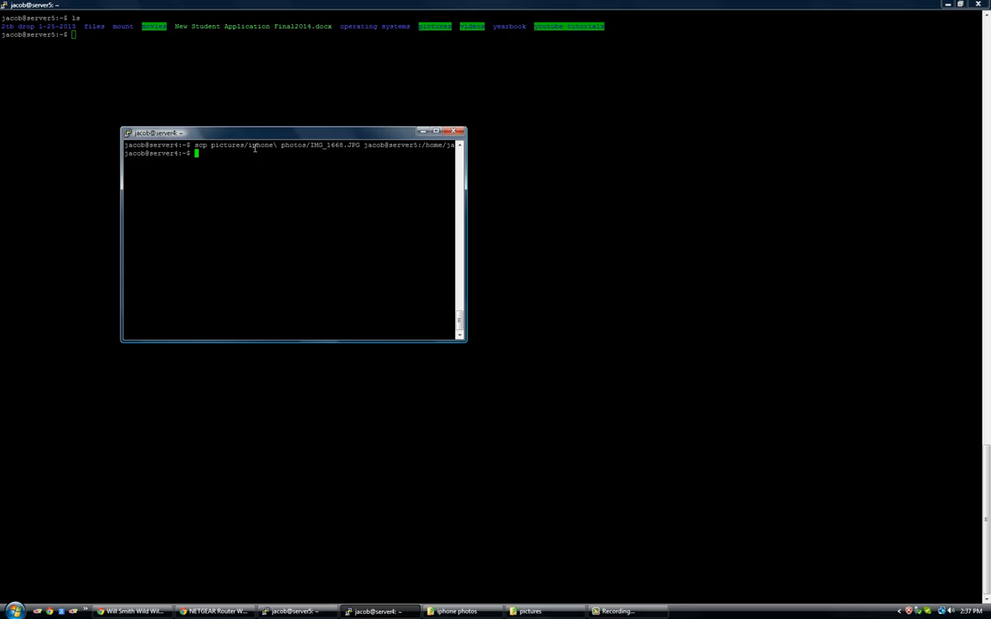
mouse_move(149, 59)
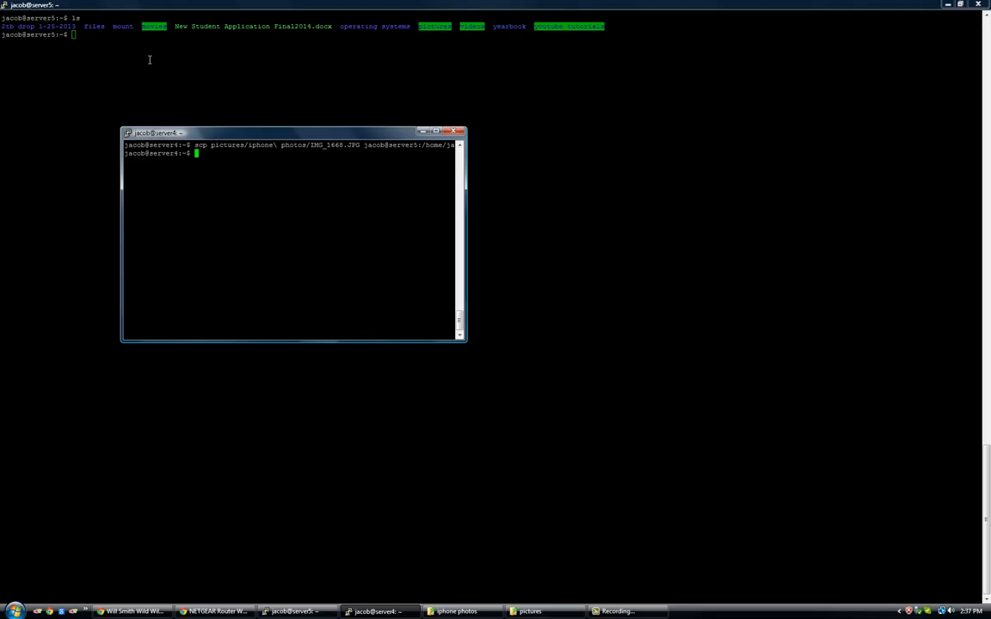
mouse_move(286, 90)
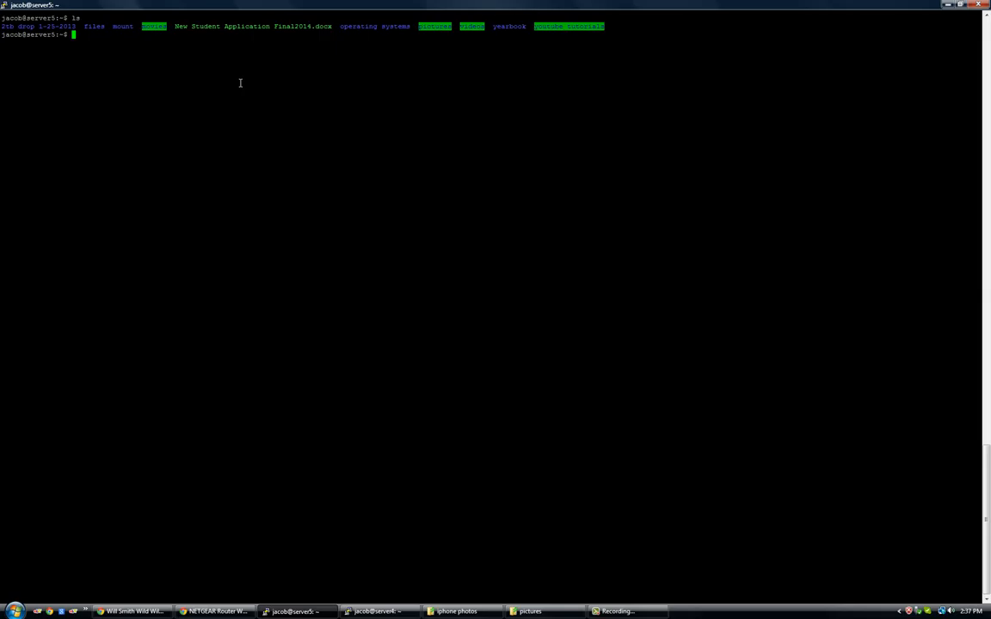
mouse_move(103, 5)
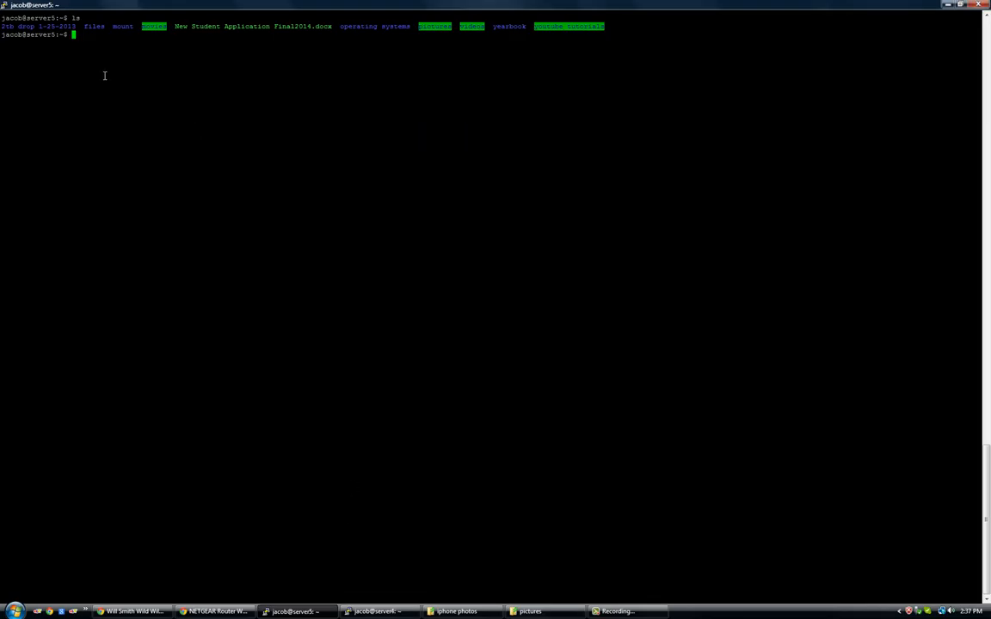
- Begin an scp command on server5, dropping the -r option and starting the file name with N
text(scp)
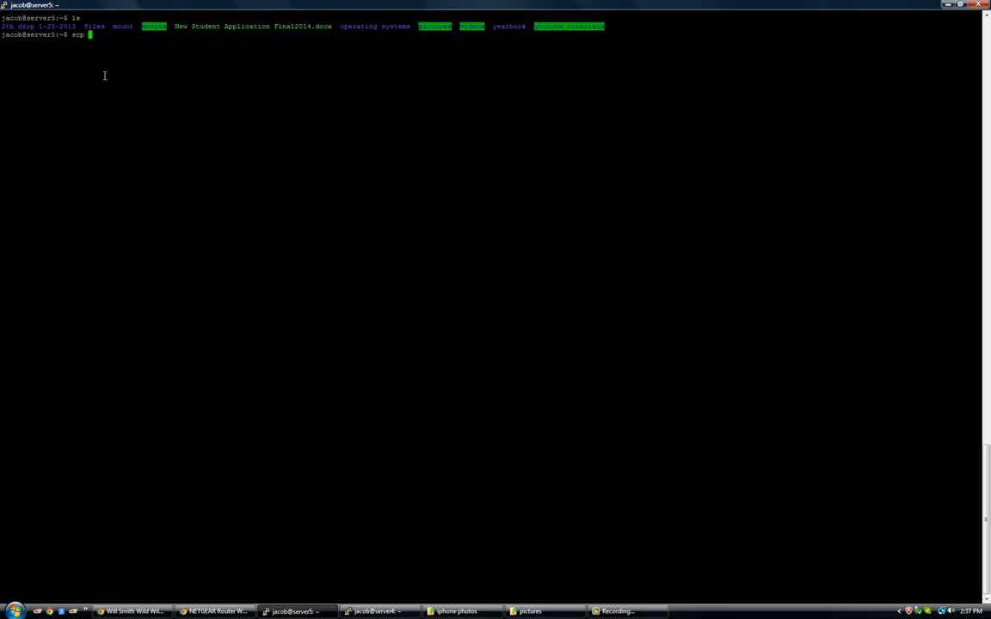
text(-r)
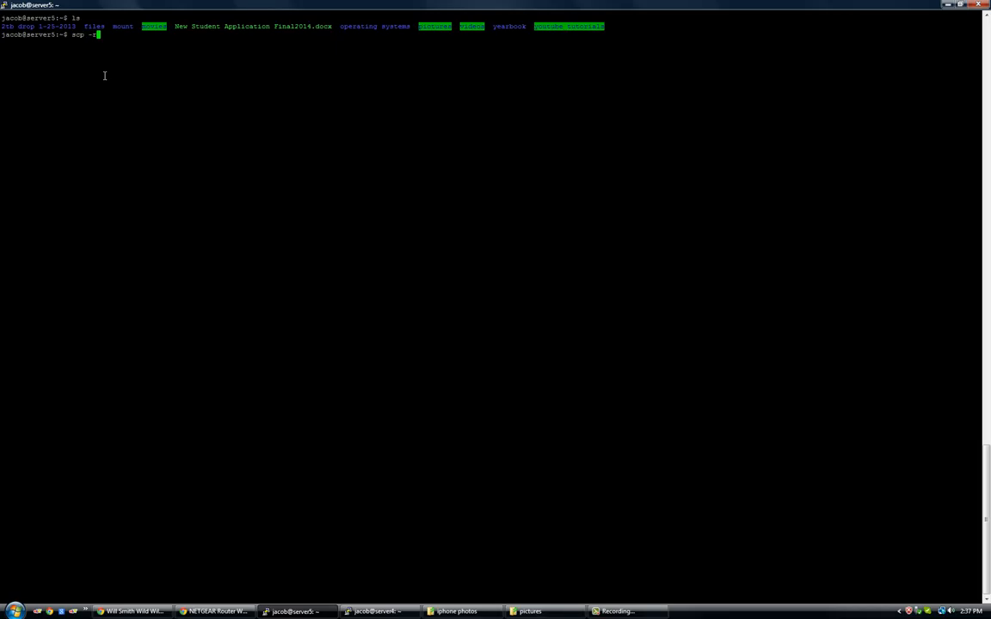
key(BackSpace)
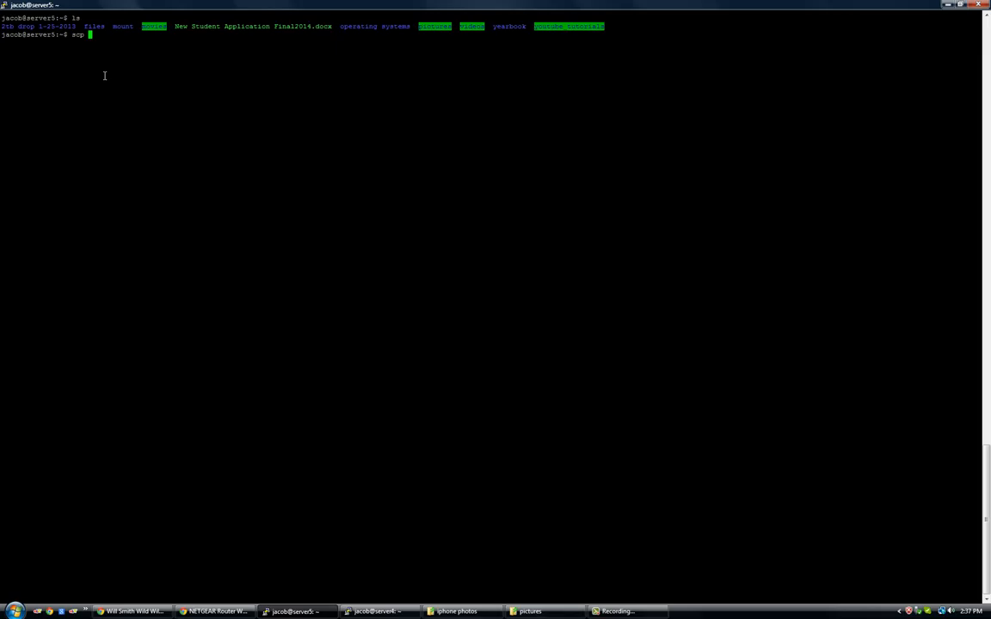
text(N)
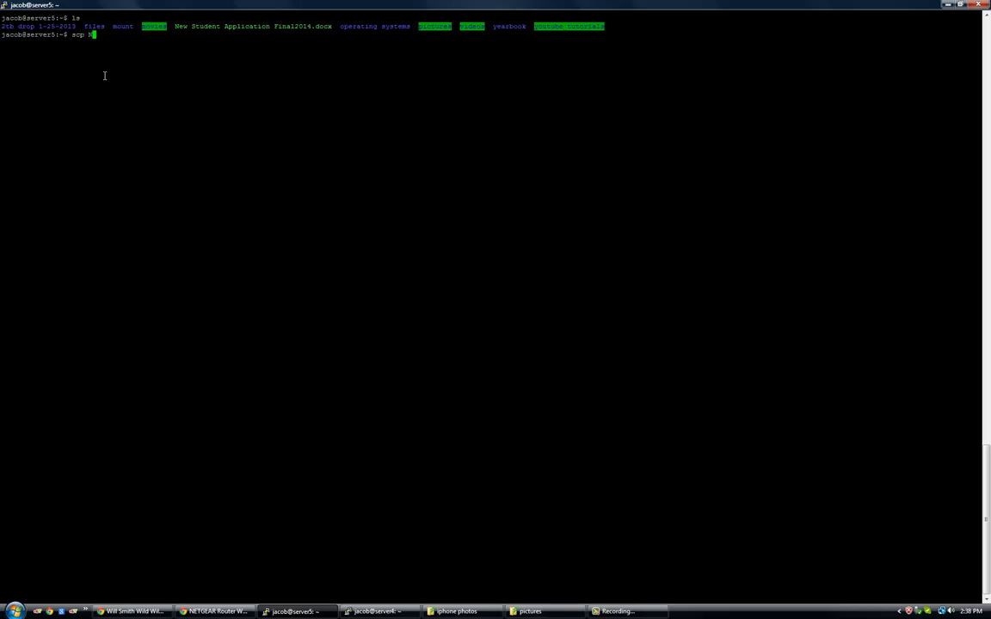
- Complete the source name New Student Application Final2014.docx, briefly checking the server4 session
text(ew\ Student\ Application\ Final2014.docx)
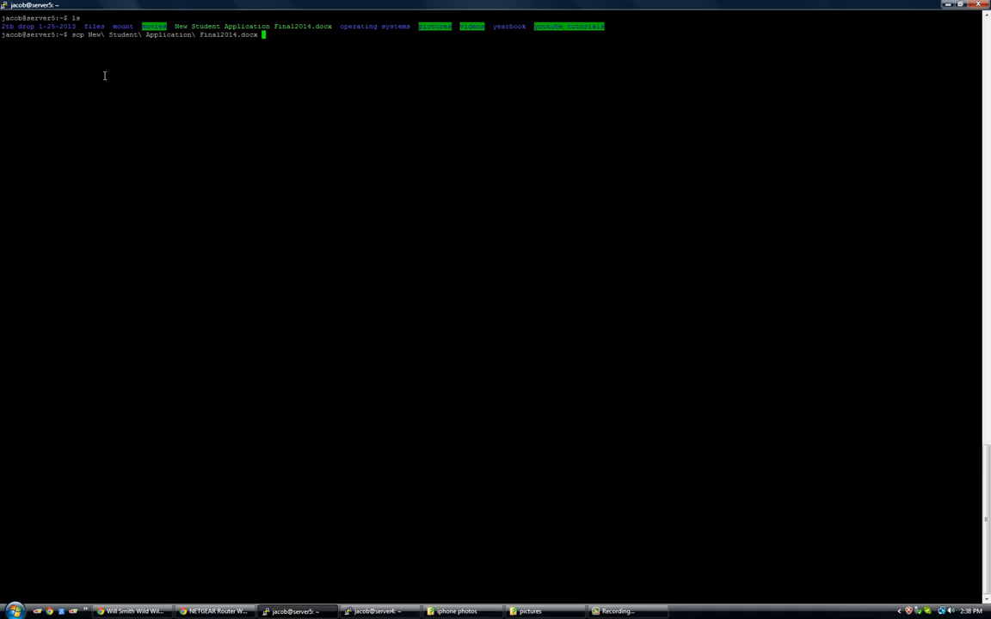
mouse_move(104, 37)
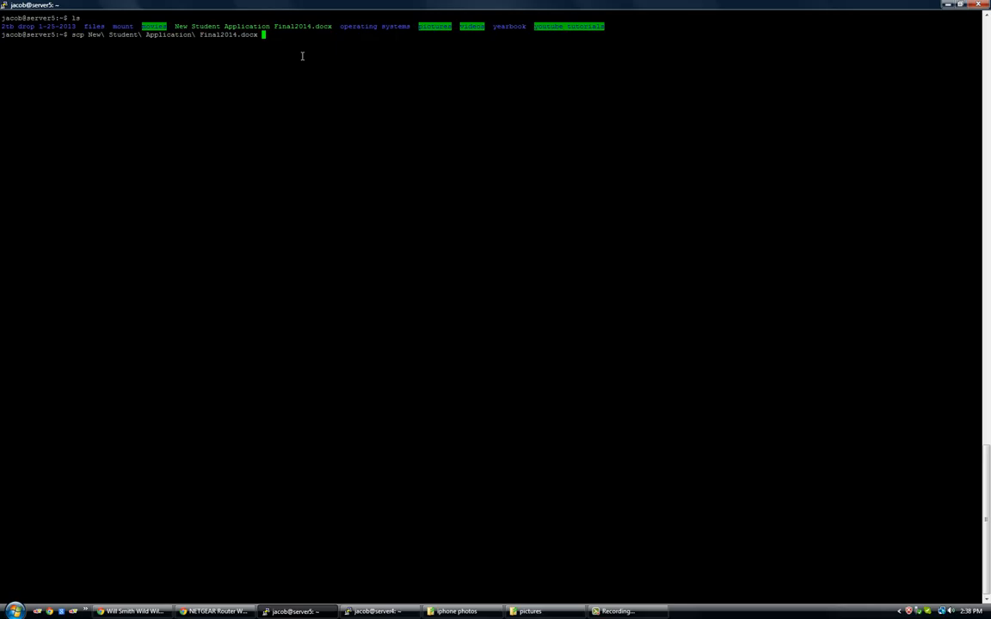
click(376, 612)
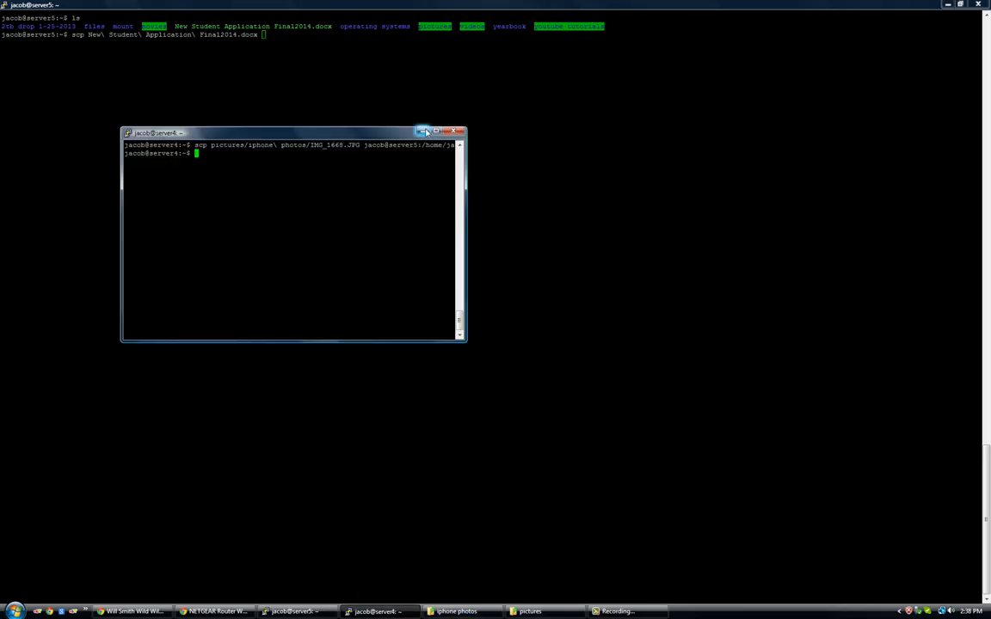
mouse_move(422, 131)
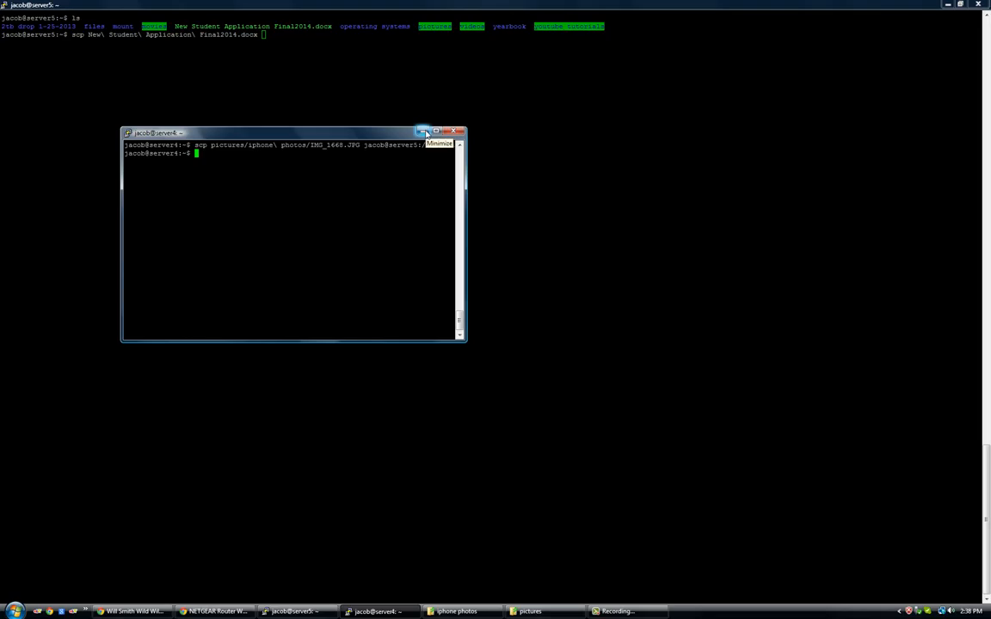
click(422, 130)
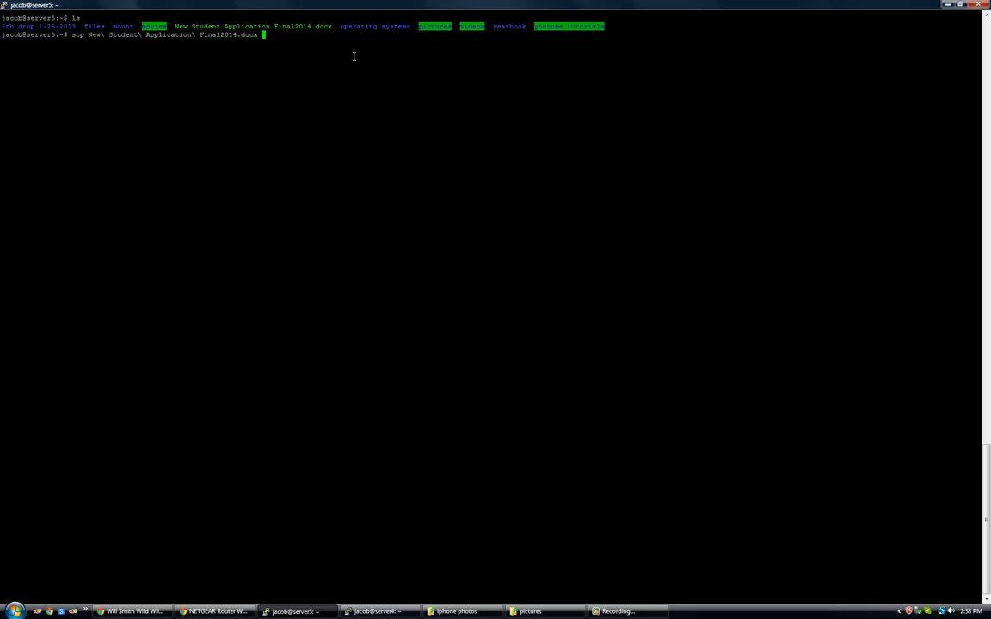
- Type the destination jacob@server4:/home/jacob after the source file
text(jacob)
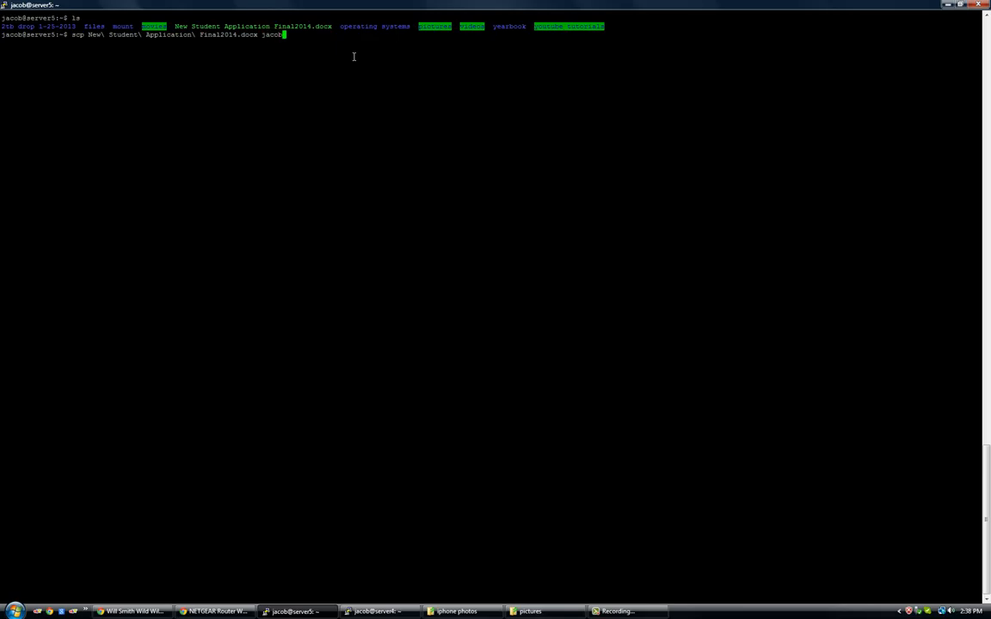
text(@)
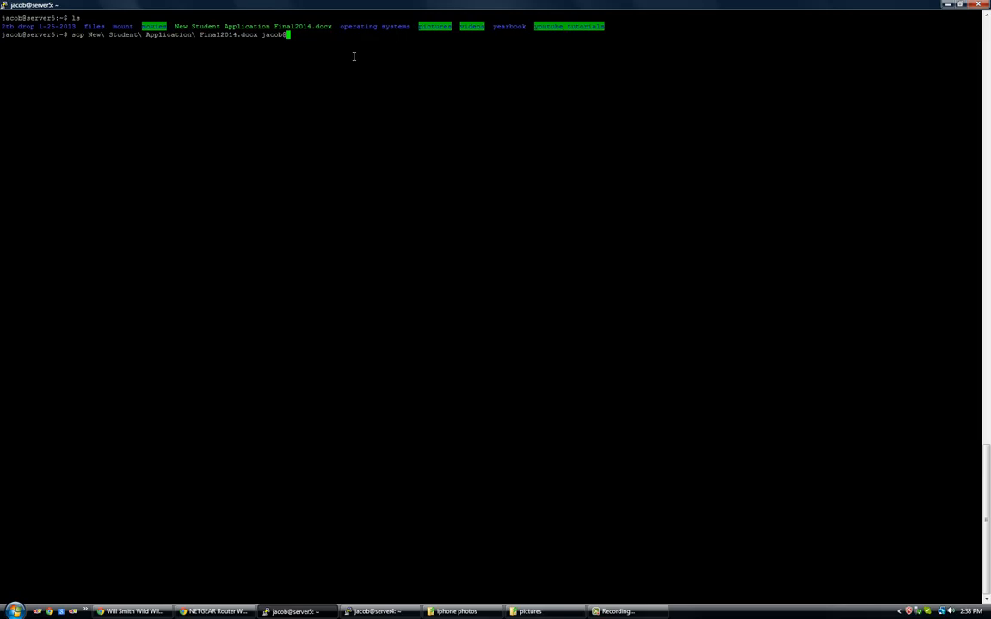
text(server4)
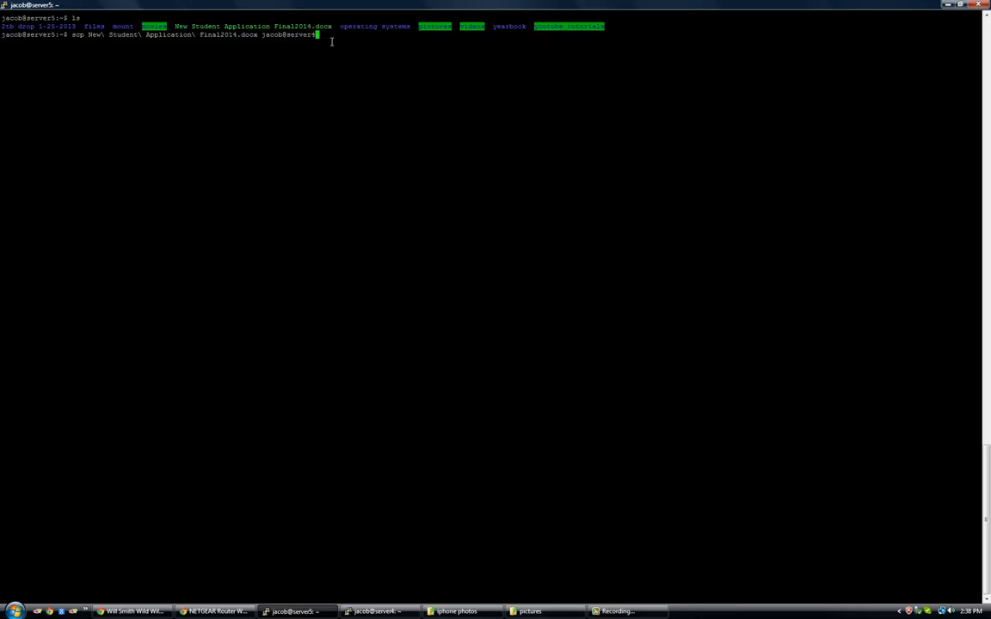
mouse_move(276, 73)
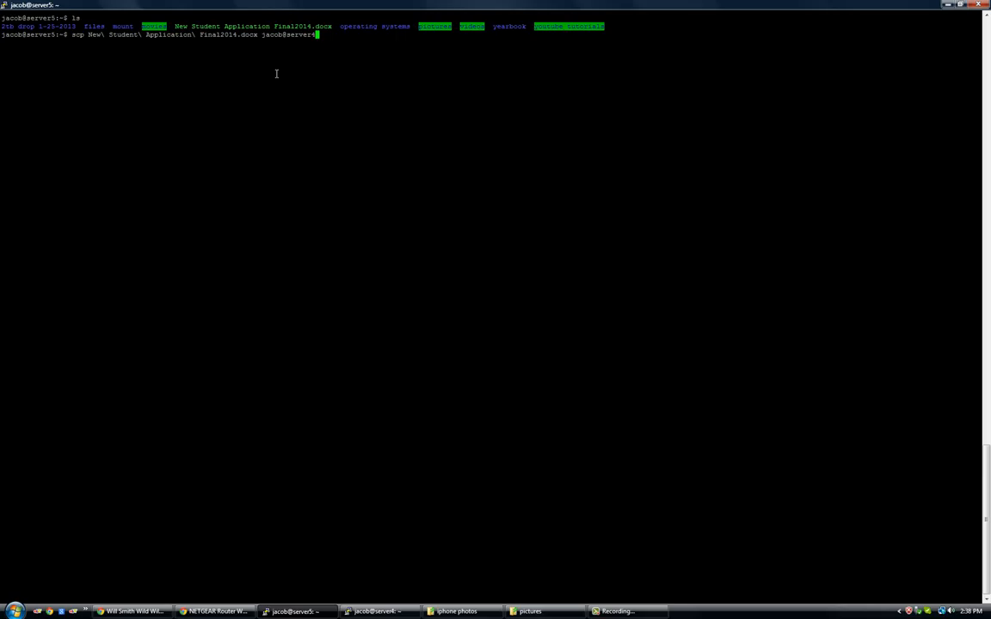
text(:)
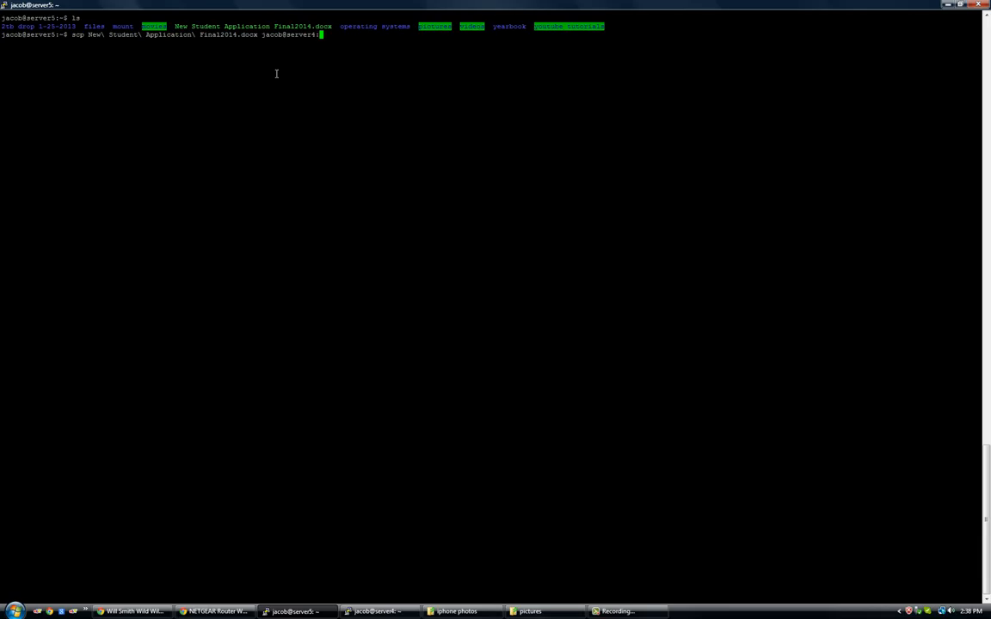
mouse_move(317, 41)
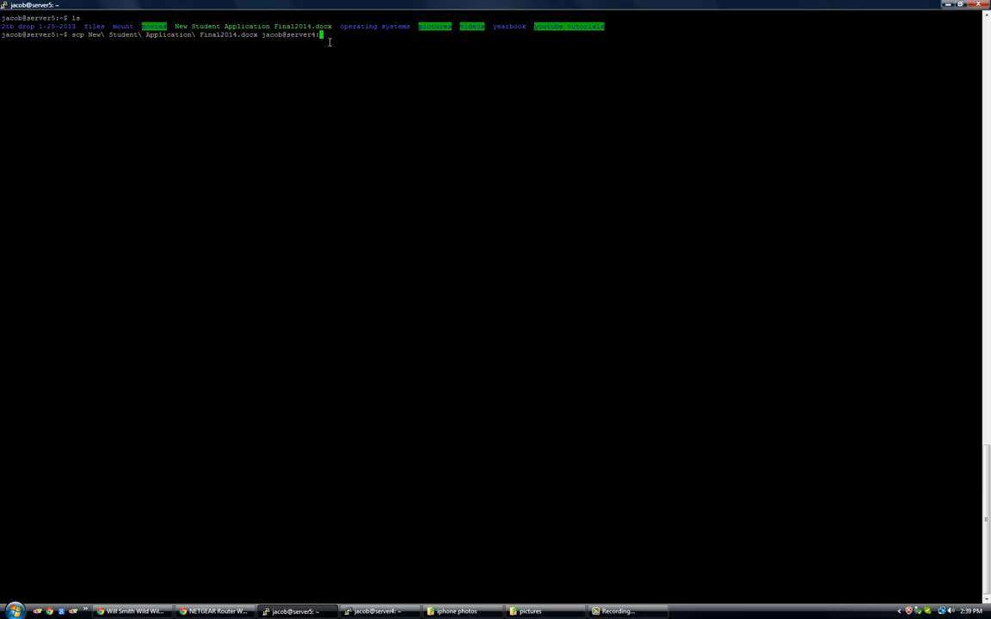
text(/home)
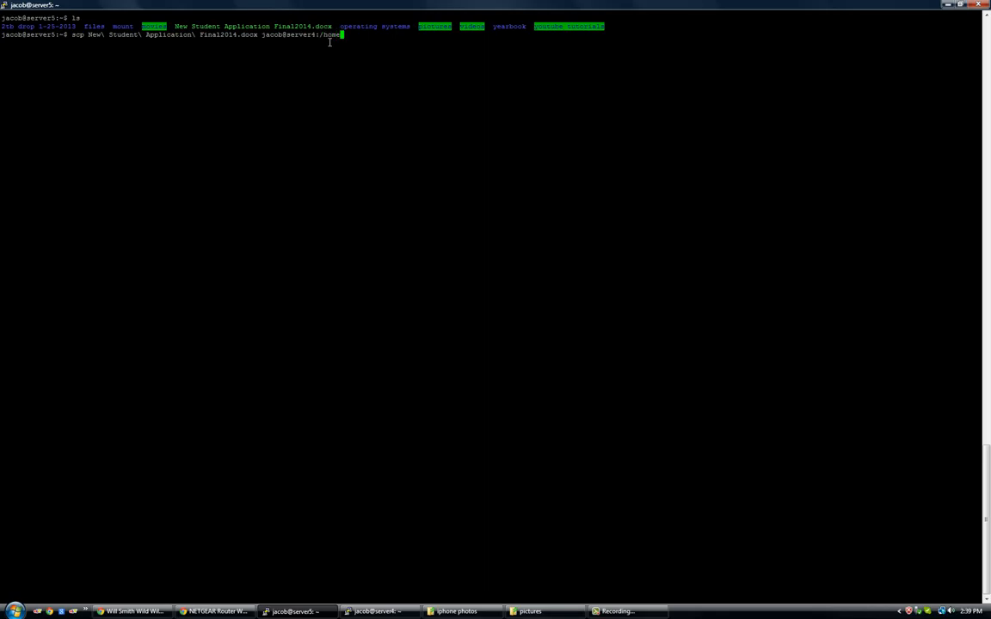
text(/)
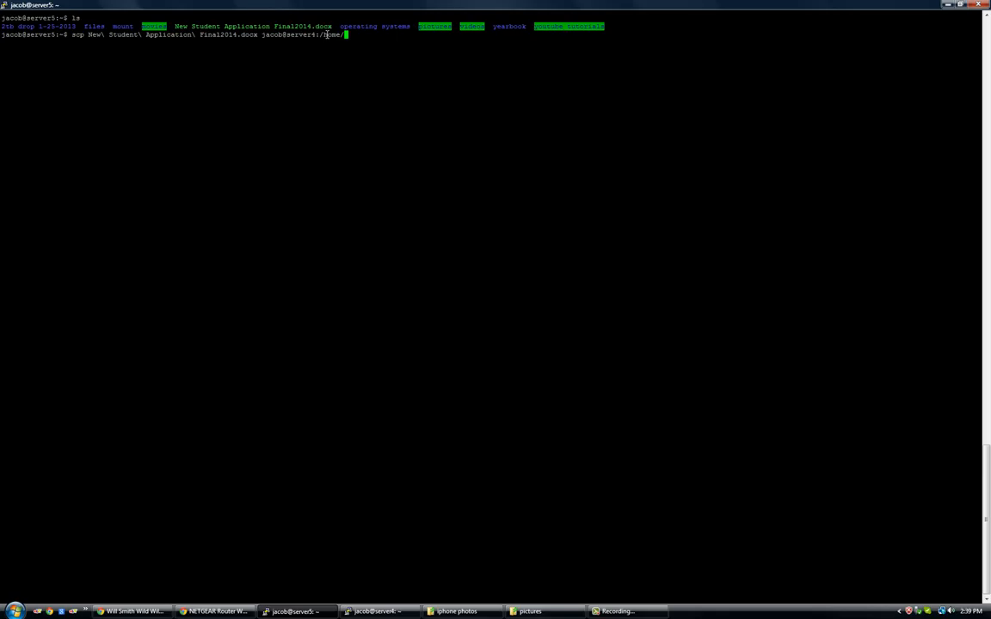
text(jacob)
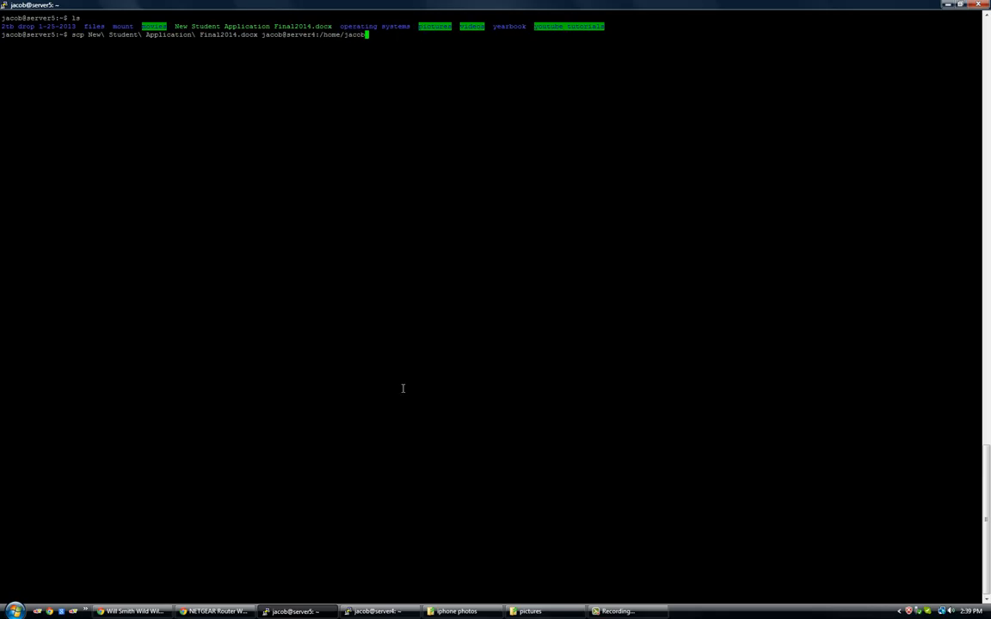
click(381, 612)
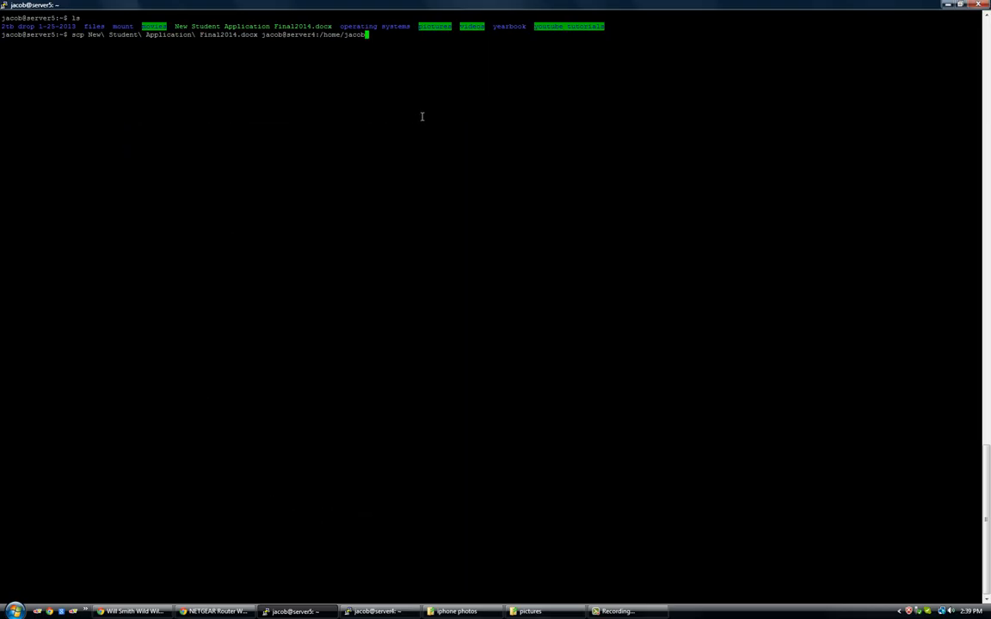
- Run the scp copy, which fails with 'Could not resolve hostname server4'
key(Return)
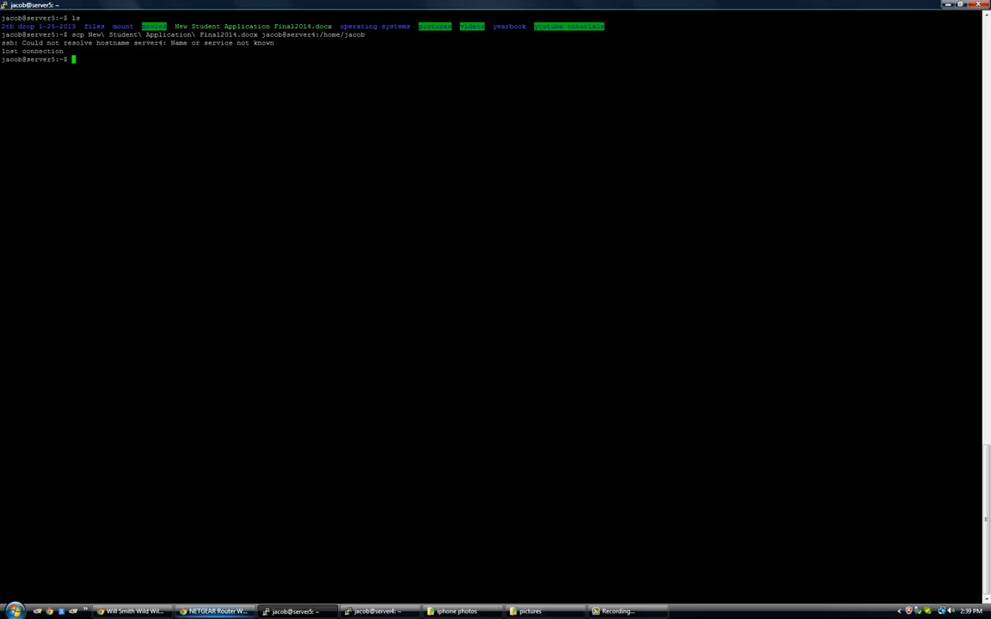
- Find server4's address 10.0.0.20 on the NETGEAR router's Attached Devices page
click(215, 612)
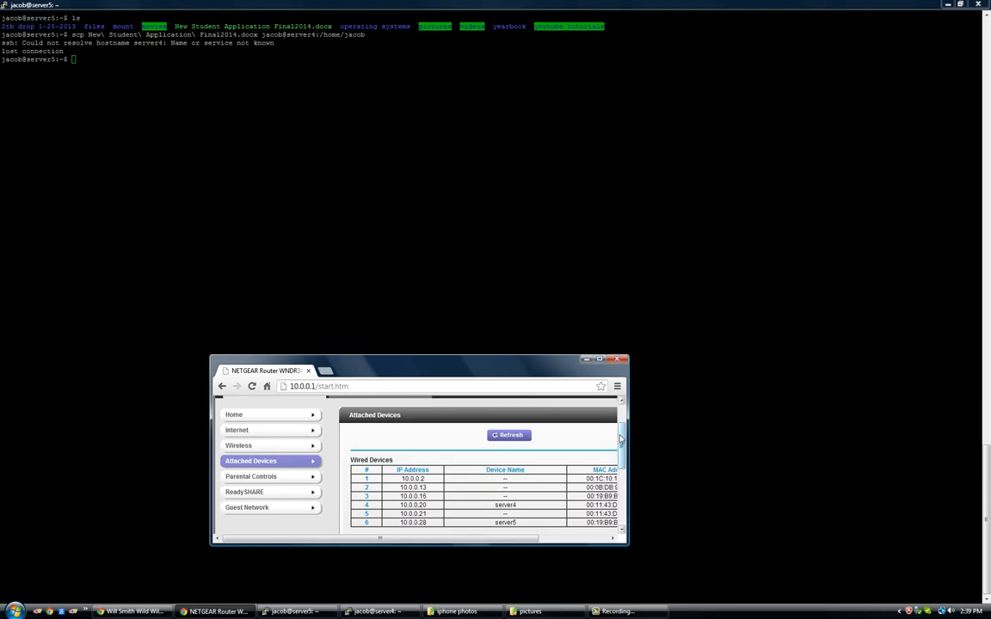
scroll(down, 3)
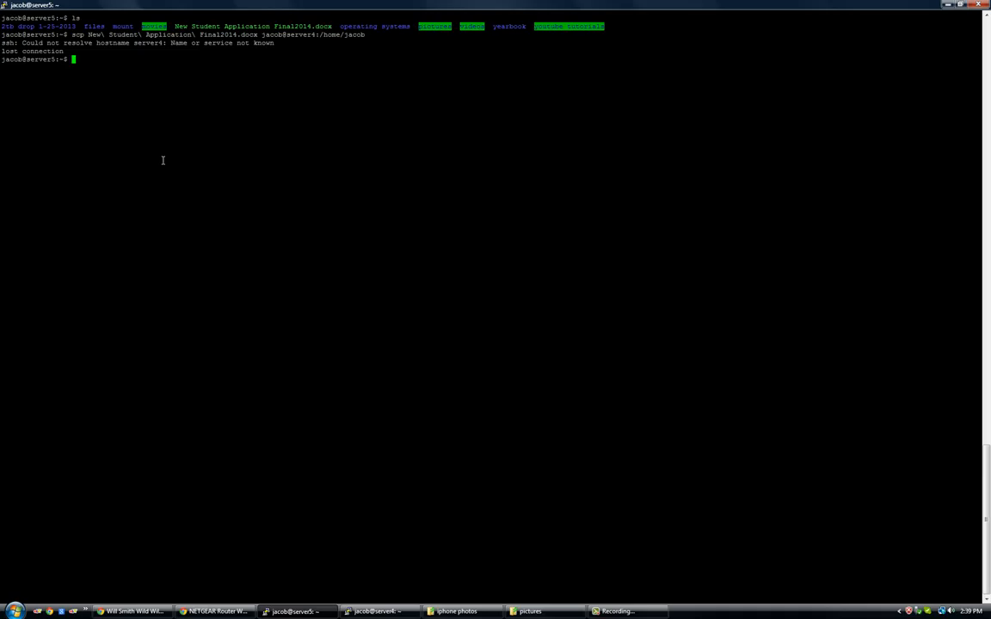
text(scp New\ Student\ Application\ Final2014.docx jacob@server4:/home/jacob)
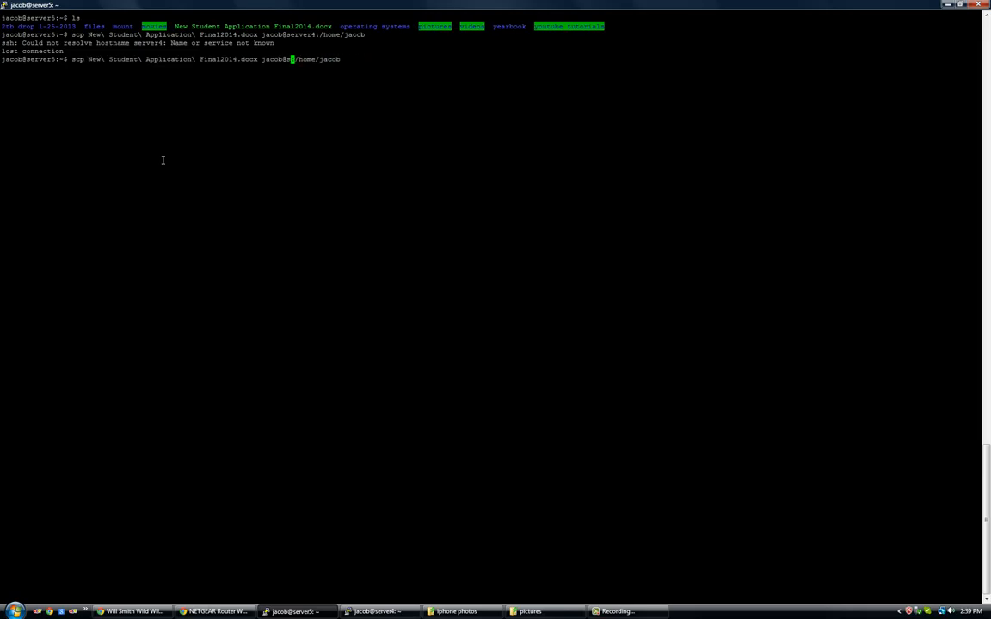
text(10.0.0.)
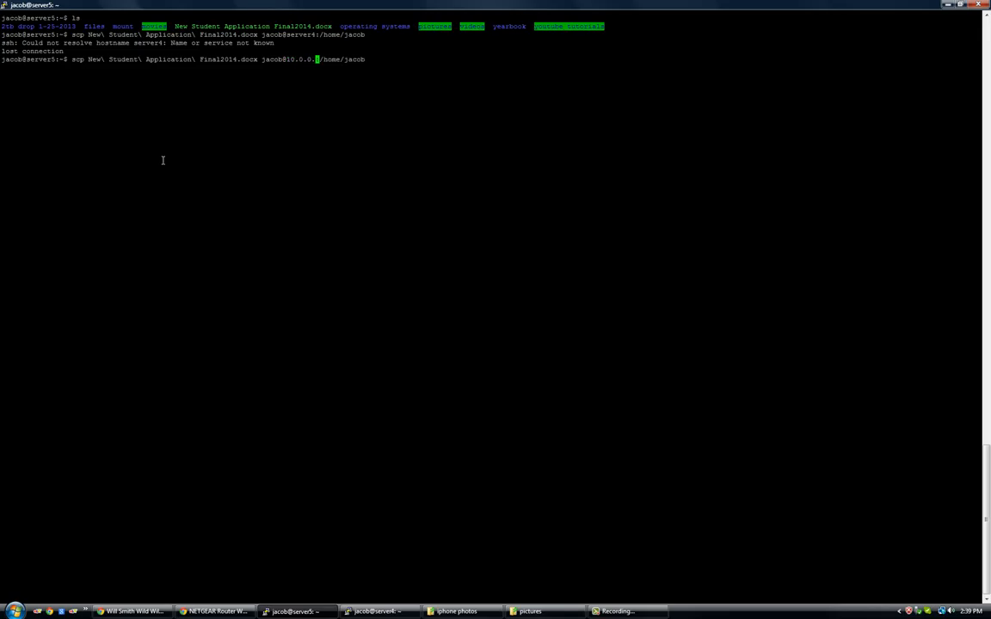
text(20)
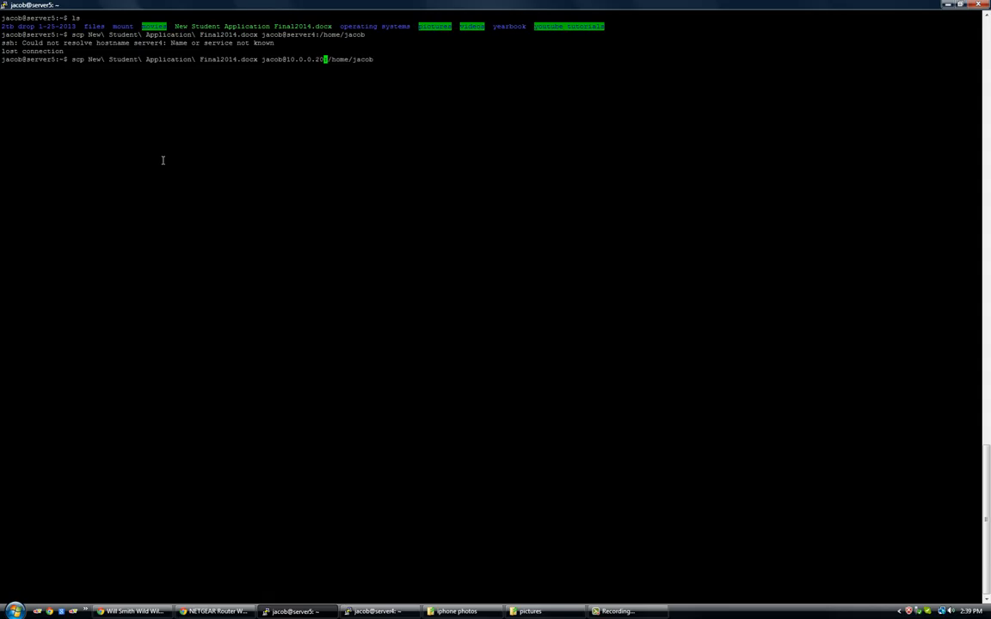
key(Return)
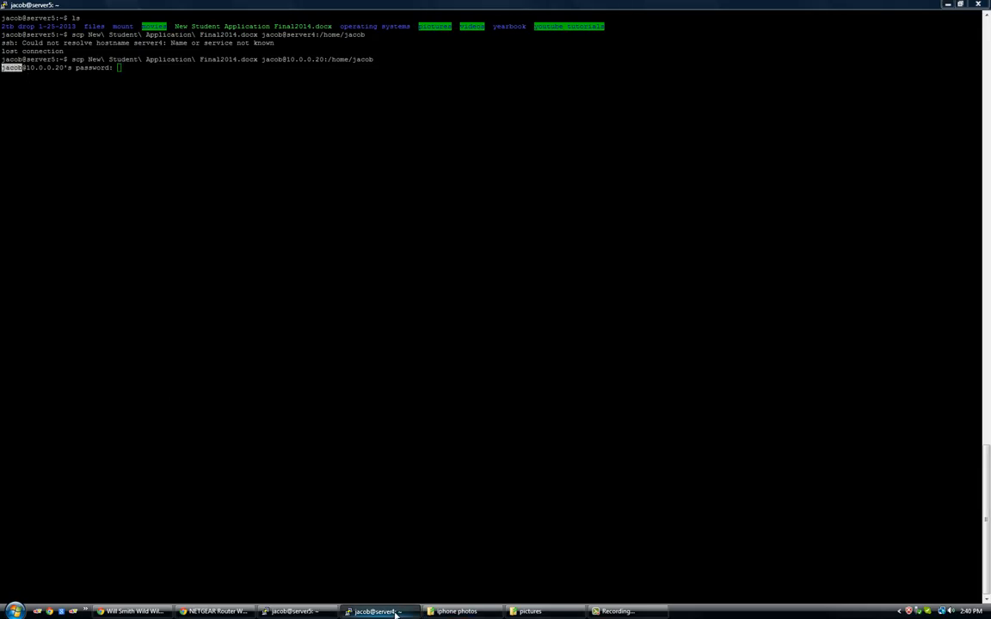
click(377, 612)
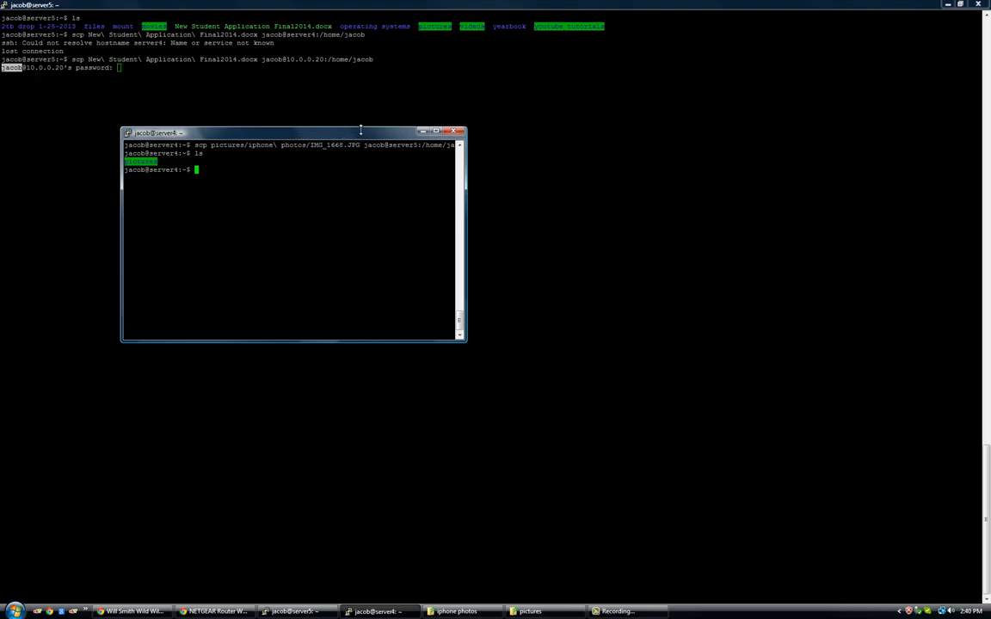
drag(293, 131, 325, 330)
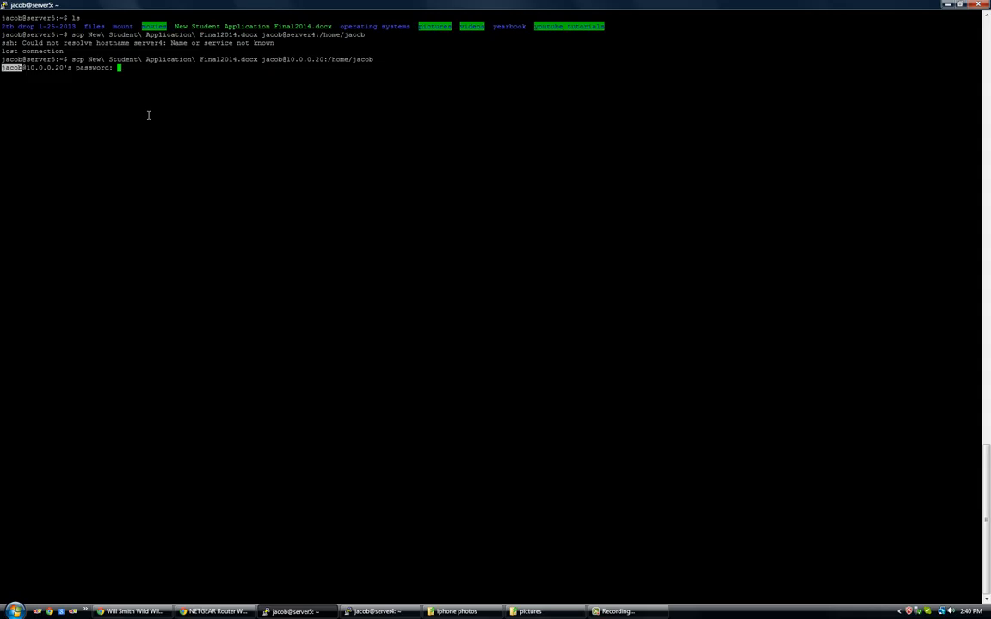
- Submit the password to finish the copy, then run ls on server4 to confirm the file arrived
key(Return)
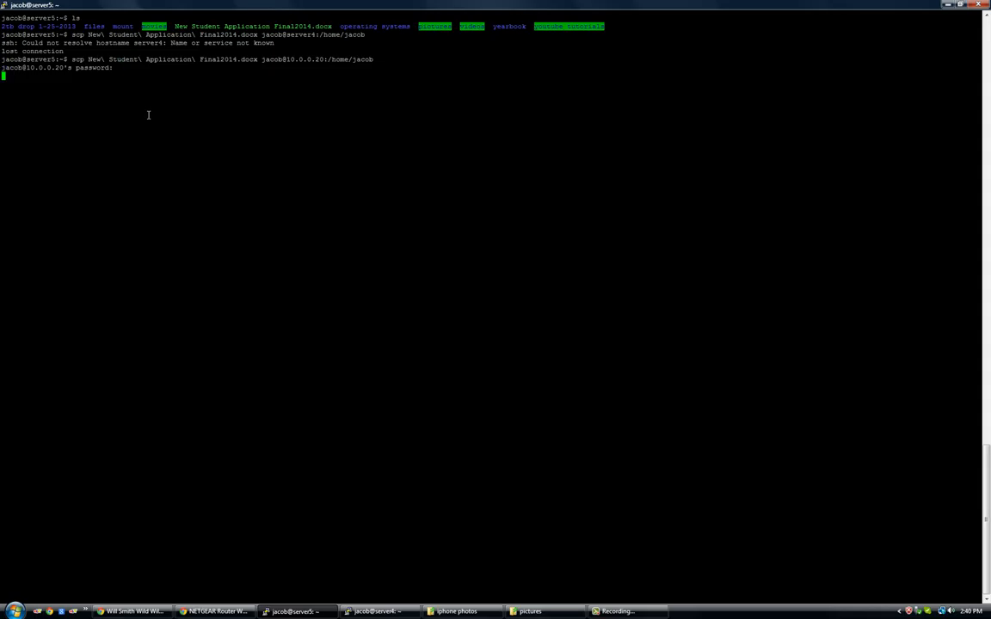
key(Return)
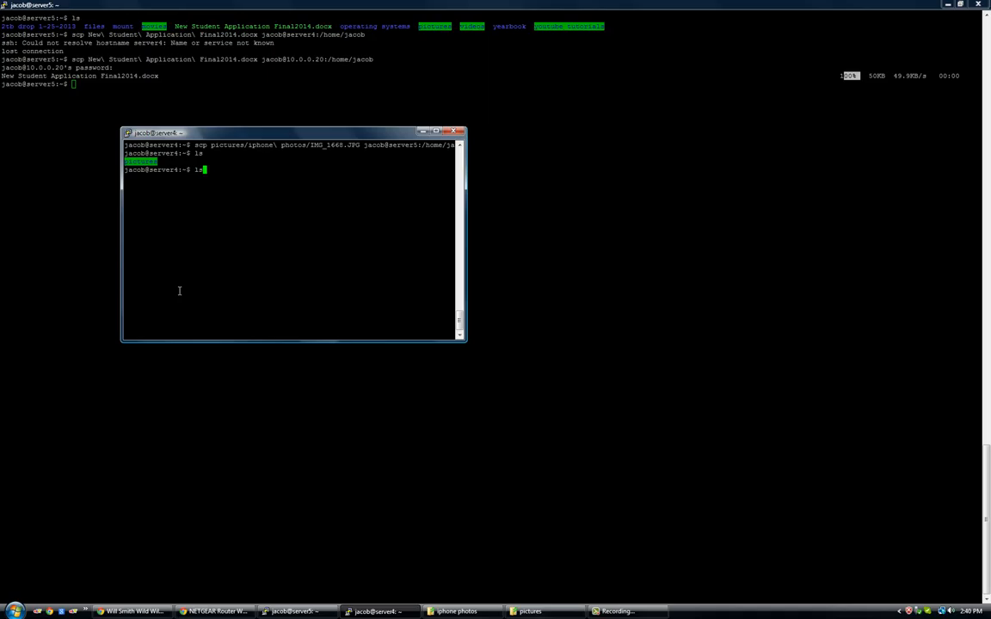
key(Return)
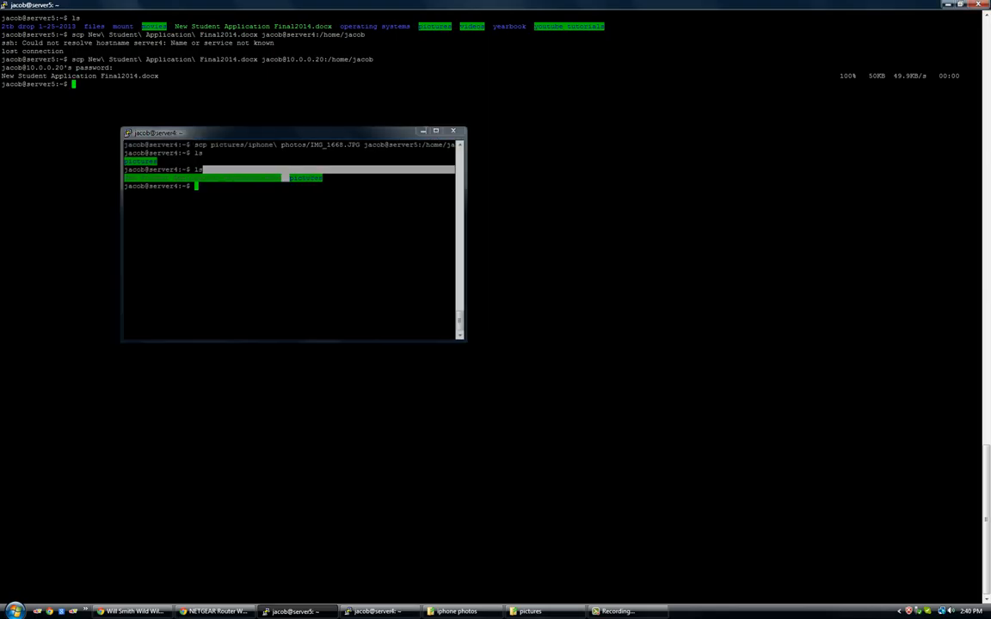
click(454, 130)
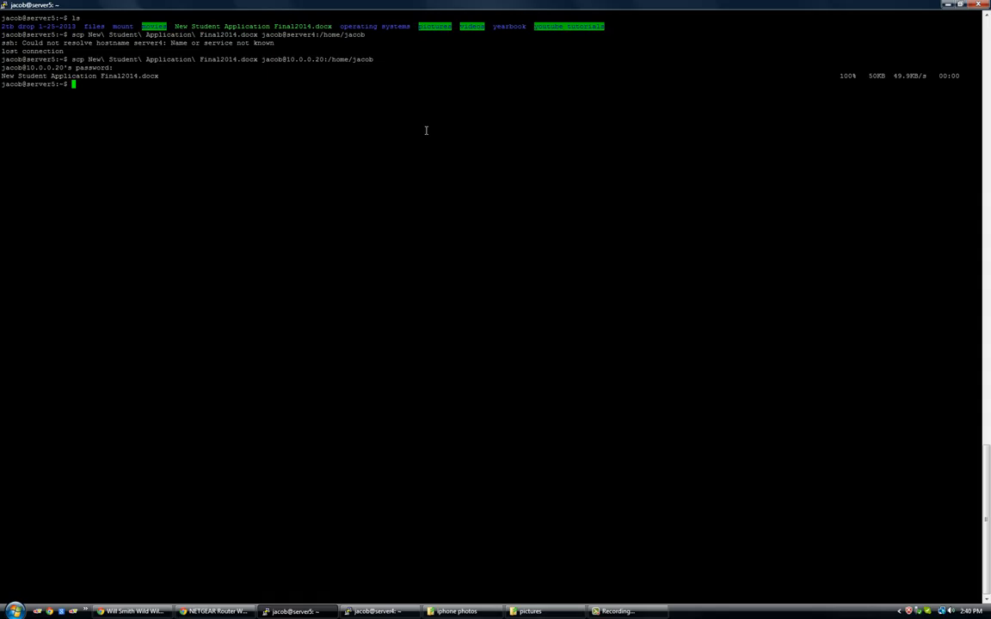
mouse_move(198, 394)
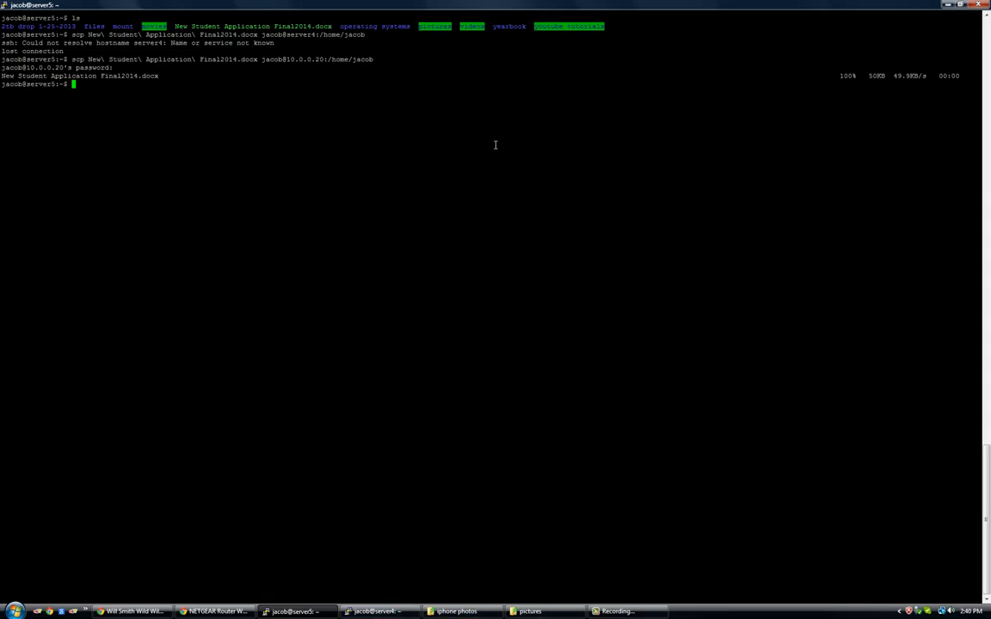
mouse_move(445, 538)
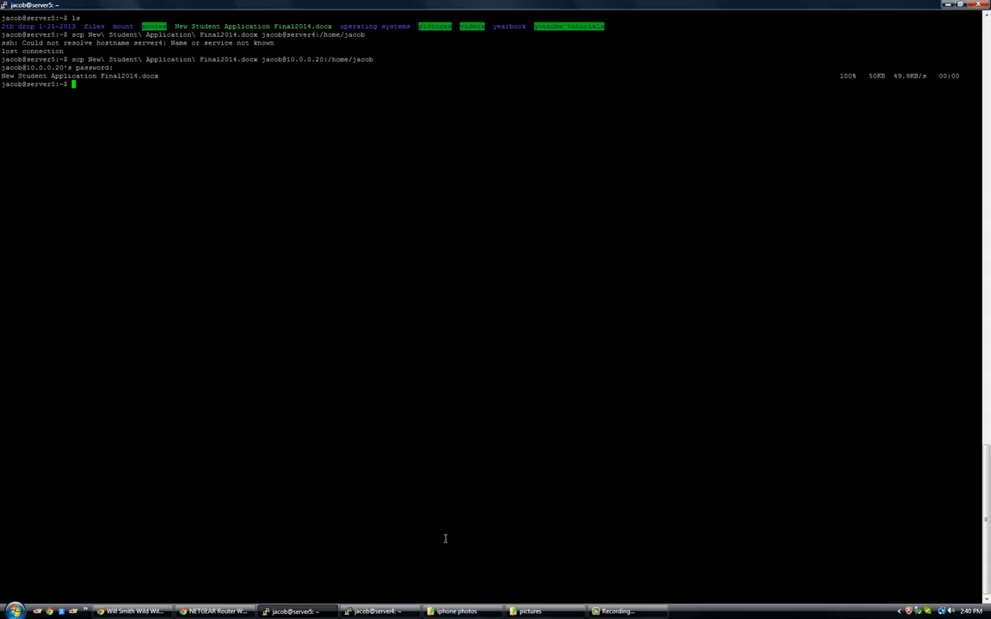
mouse_move(252, 5)
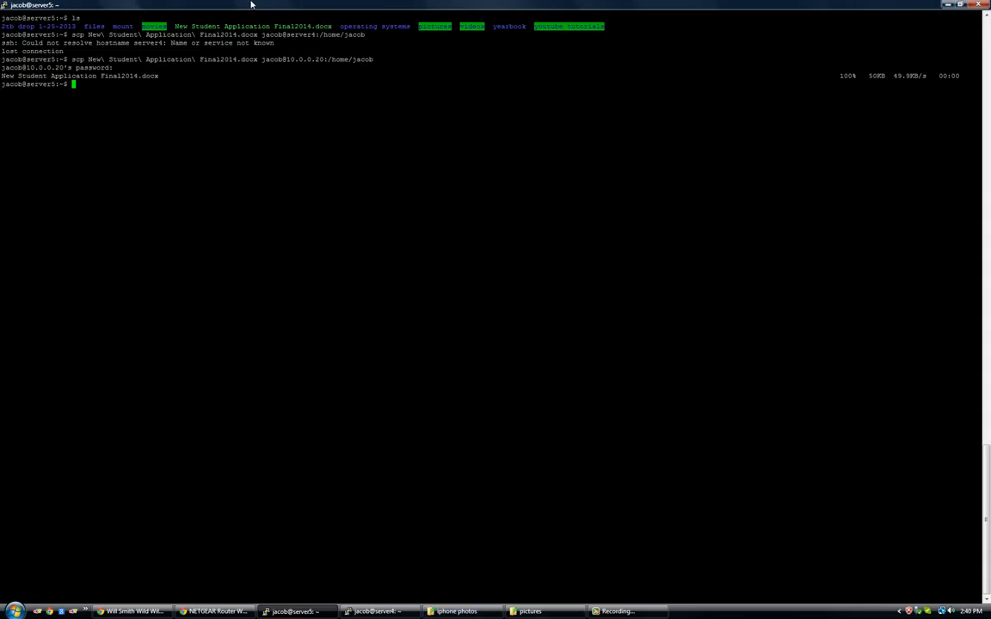
mouse_move(517, 149)
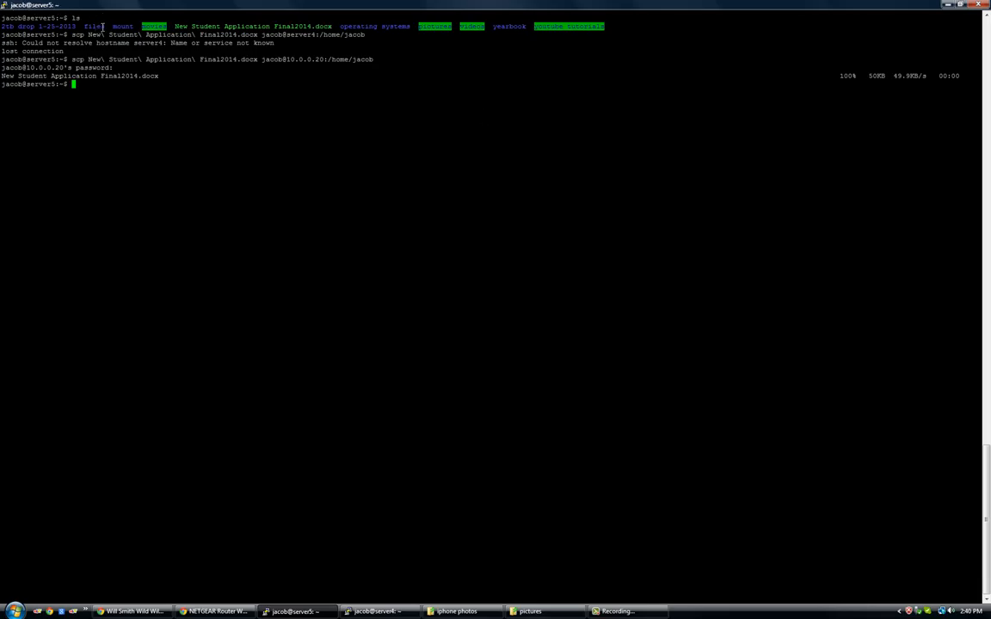
mouse_move(166, 120)
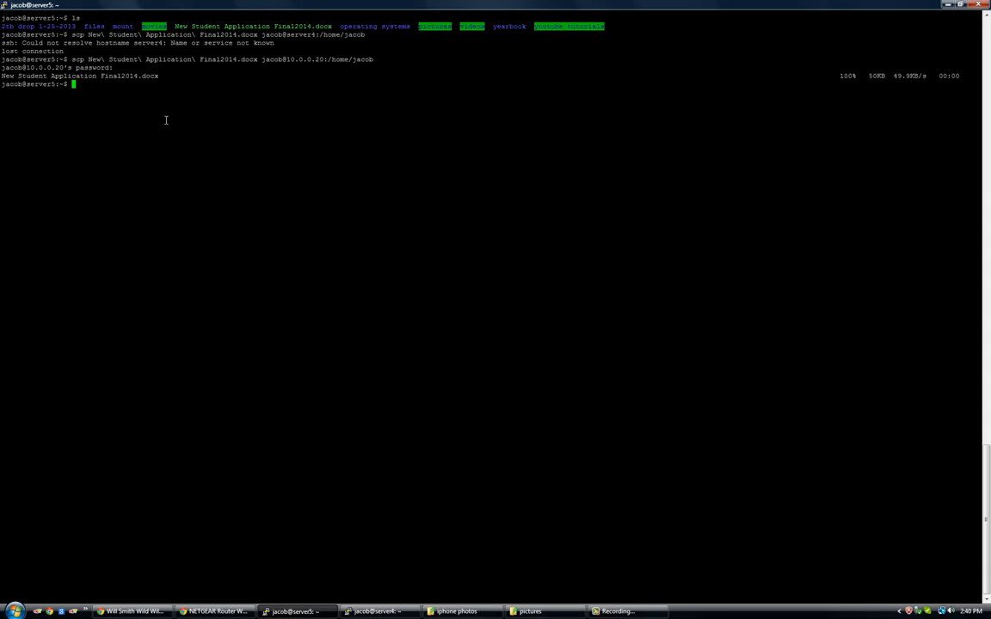
mouse_move(314, 168)
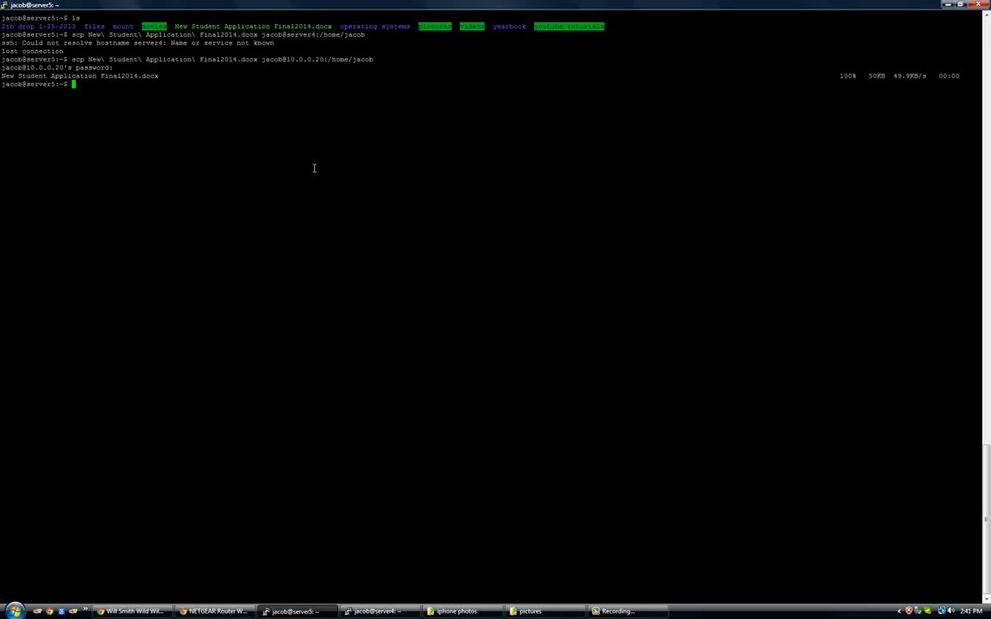
mouse_move(314, 160)
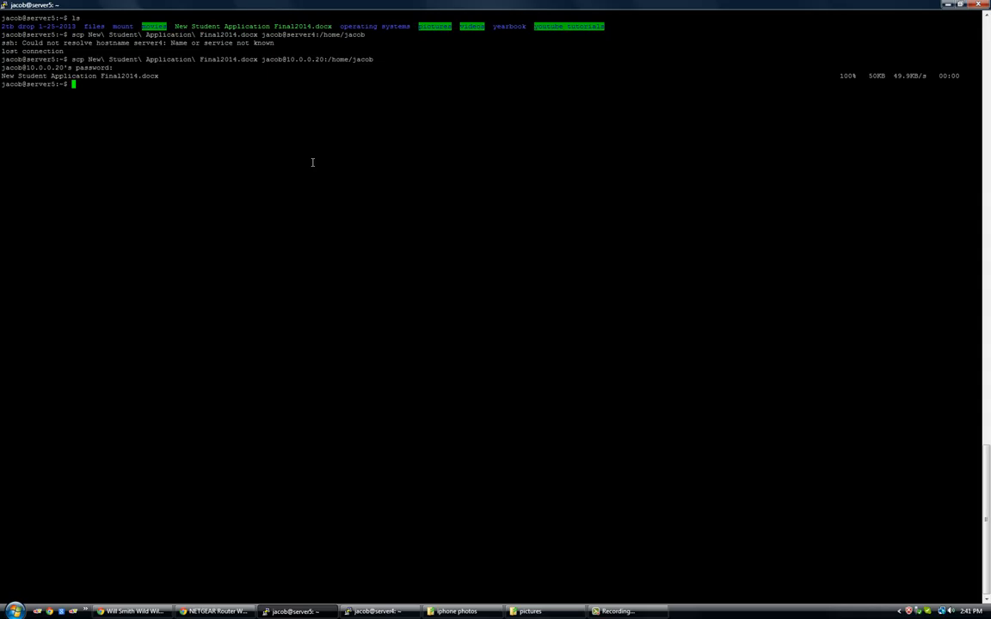
mouse_move(195, 194)
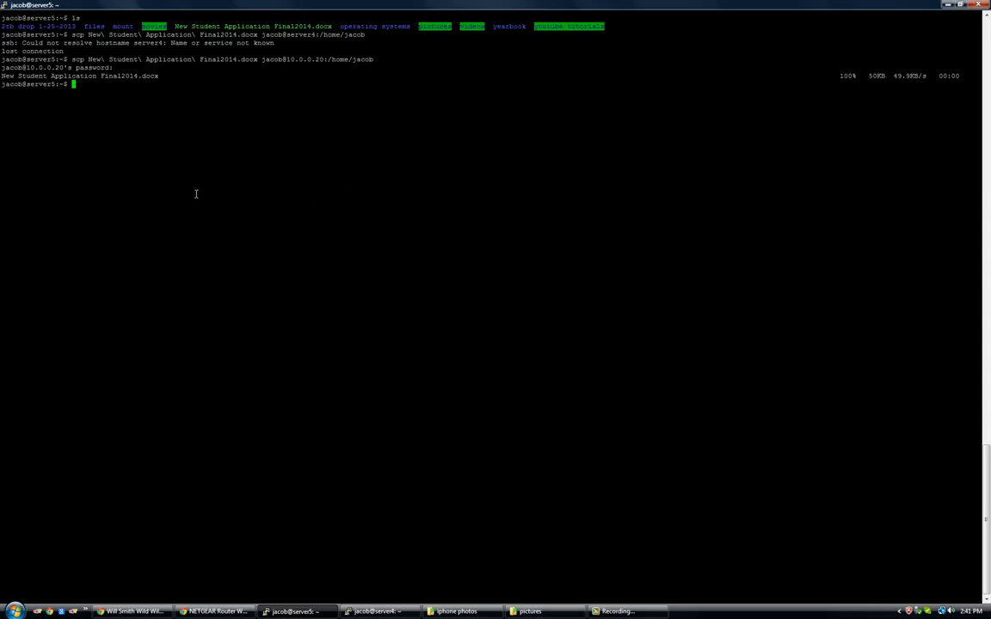
mouse_move(82, 60)
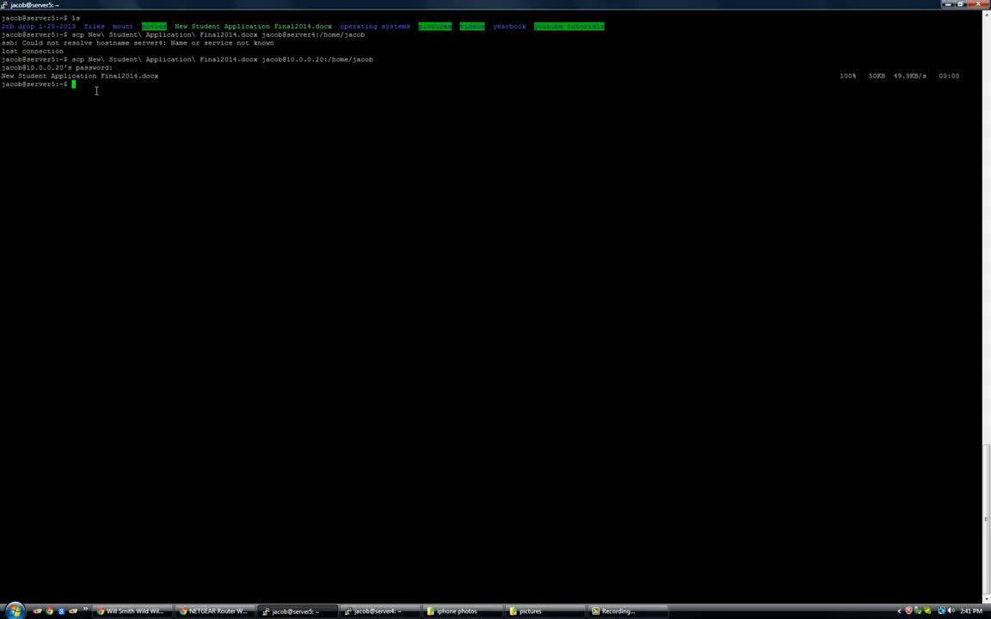
mouse_move(98, 105)
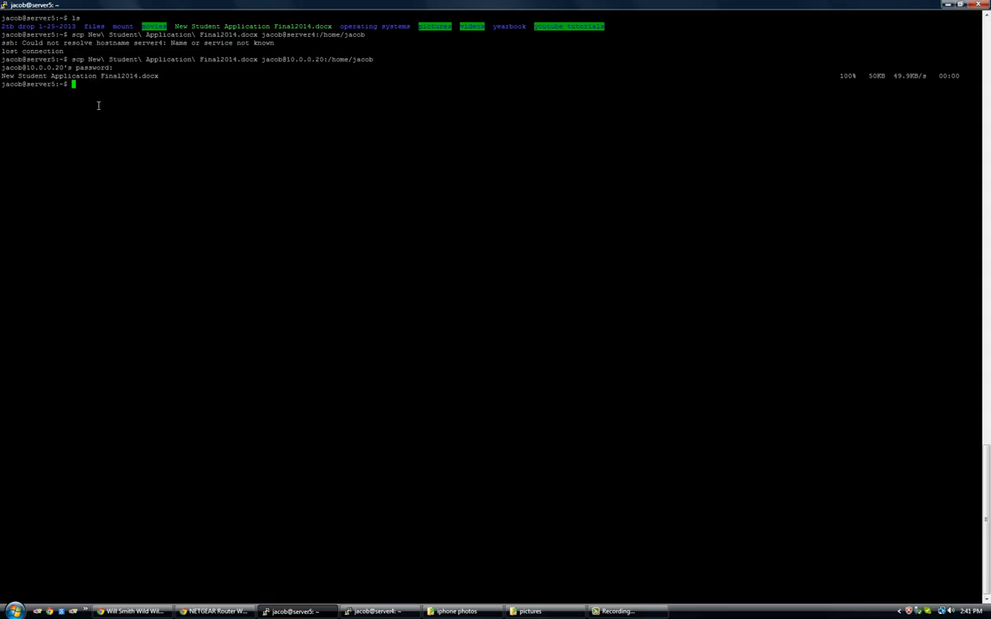